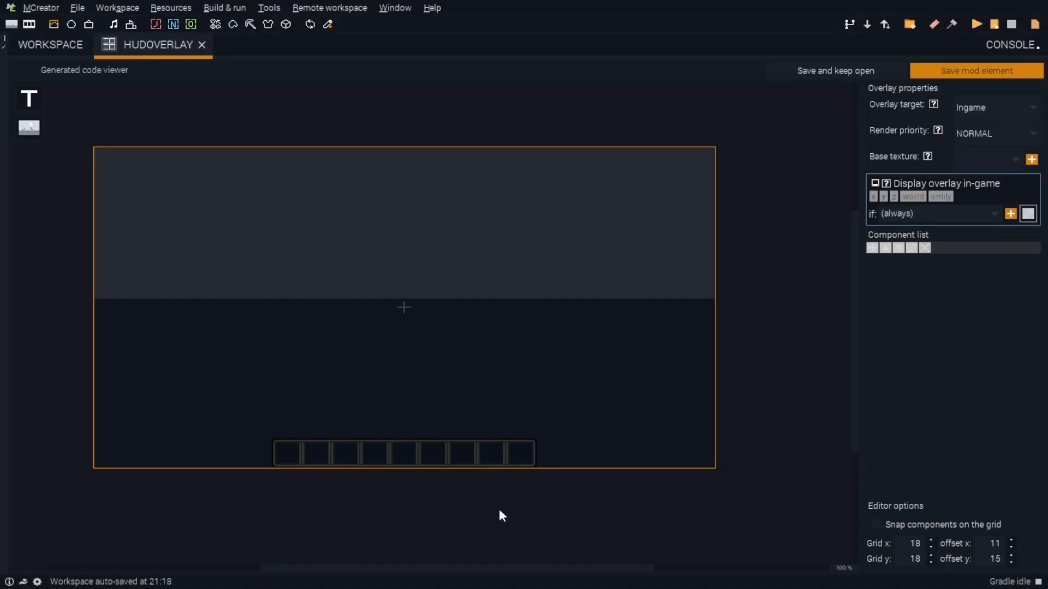
pyautogui.moveTo(294, 530)
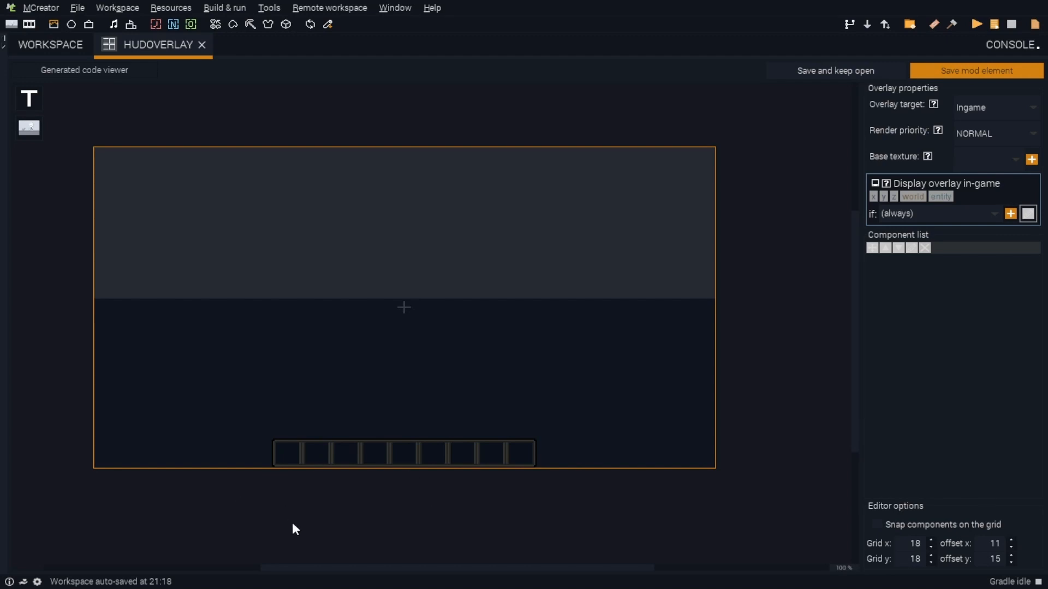
pyautogui.moveTo(380, 508)
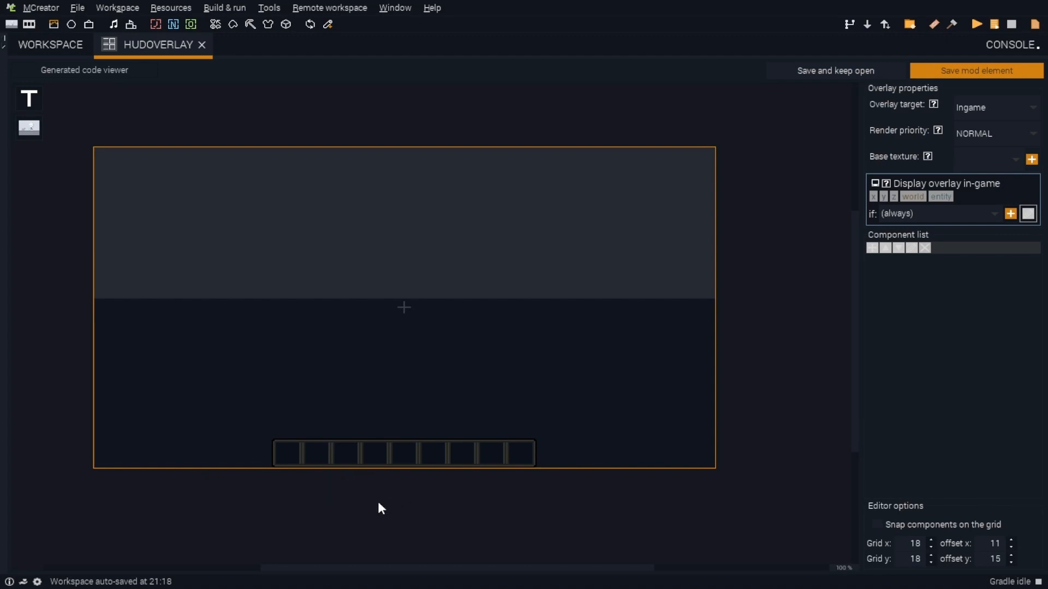
pyautogui.moveTo(853, 325)
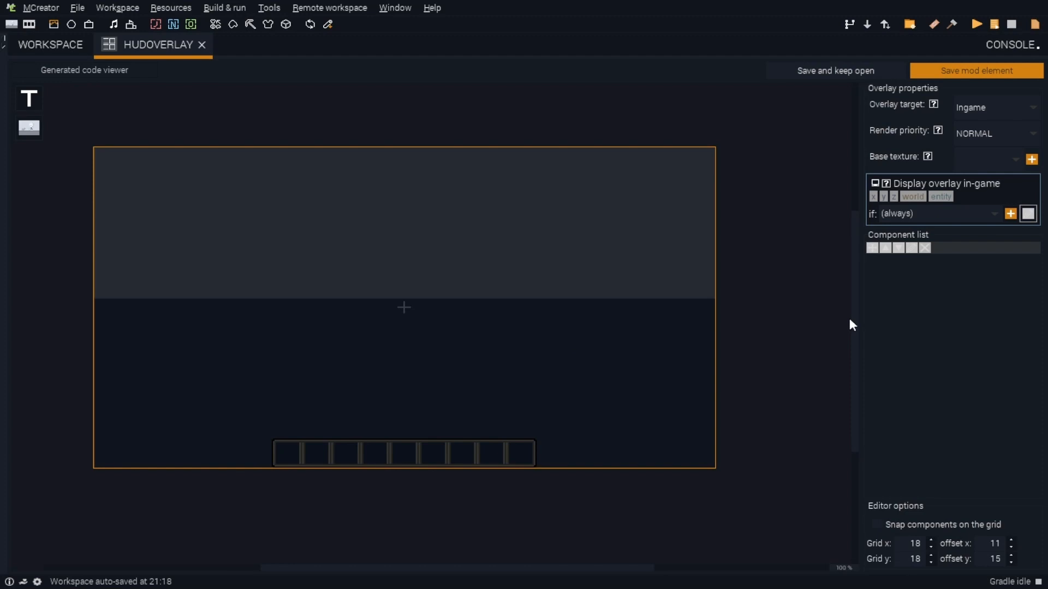
pyautogui.moveTo(466, 220)
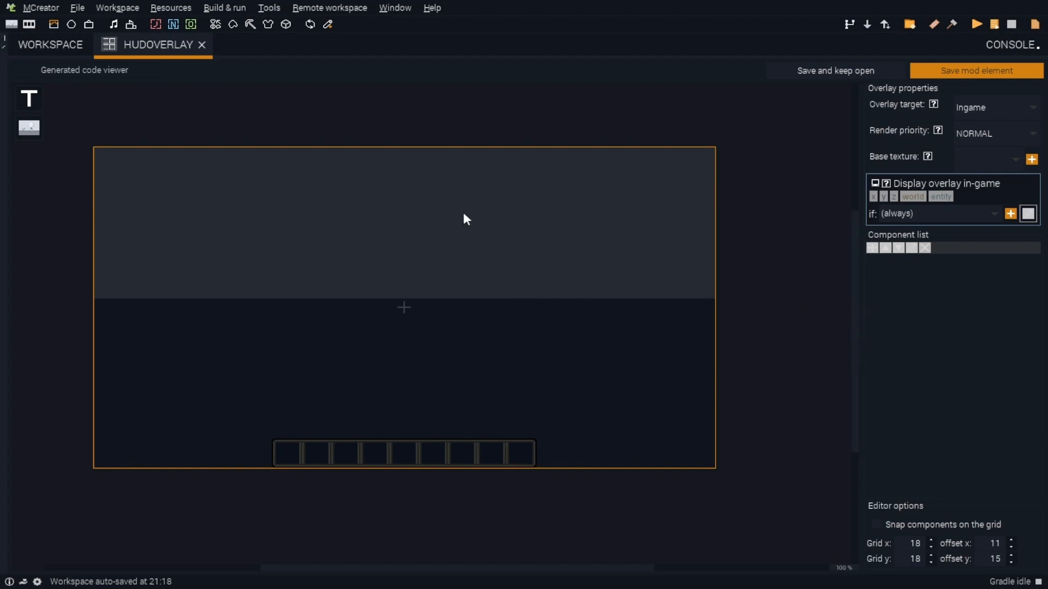
# Step: Show the workspace Variables list with the progressbarFill player-persistent number variable, initial value 0
pyautogui.click(49, 43)
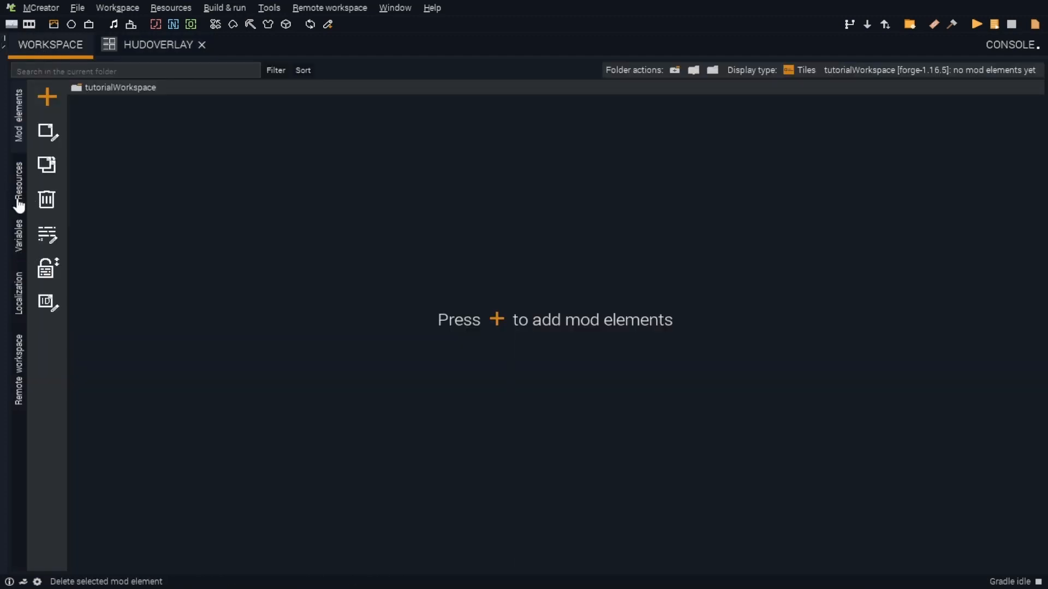
pyautogui.click(17, 239)
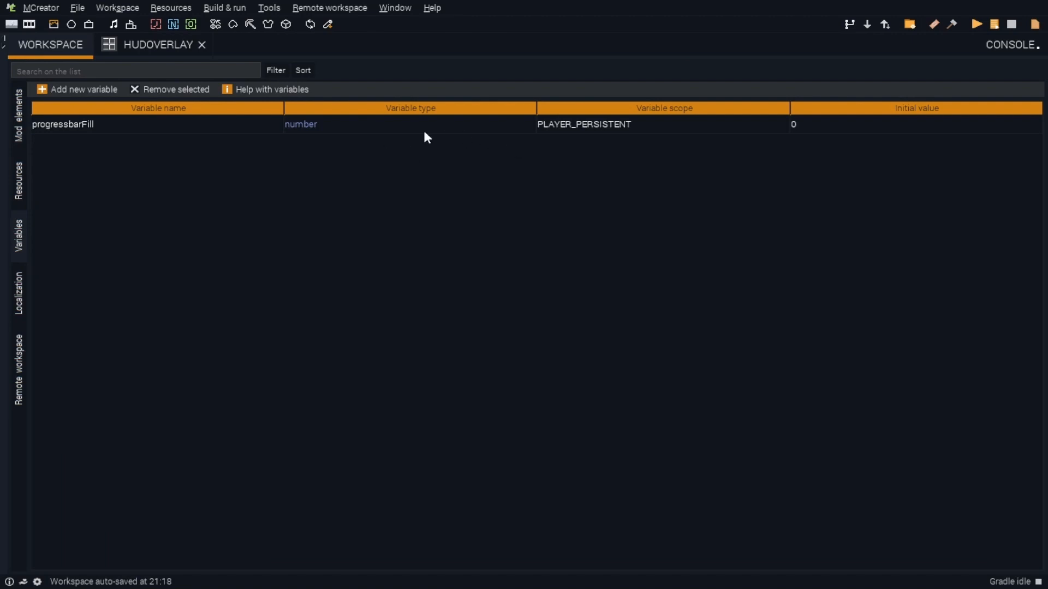
pyautogui.moveTo(356, 221)
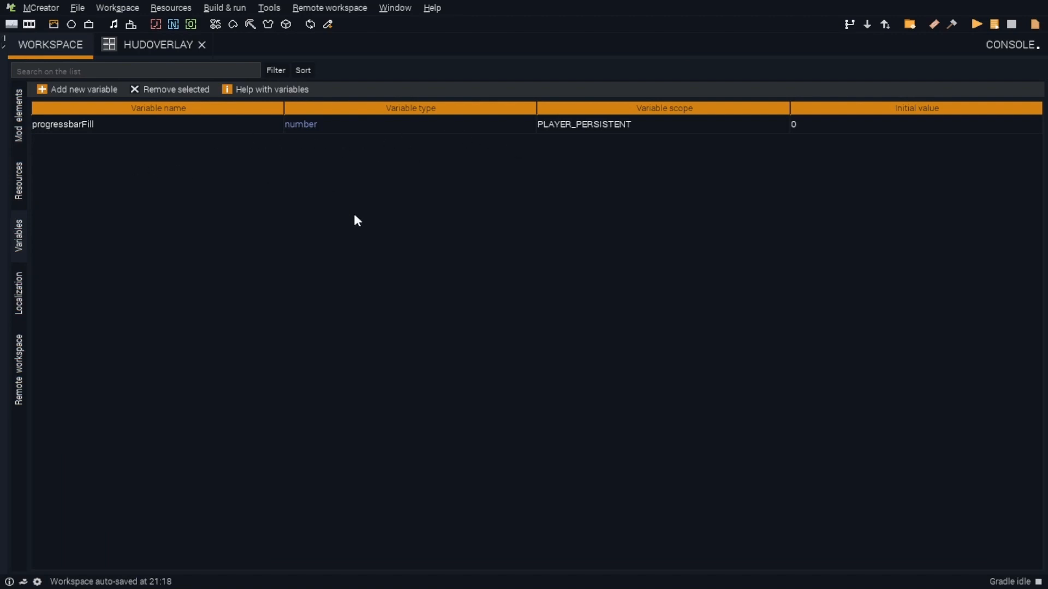
pyautogui.moveTo(282, 264)
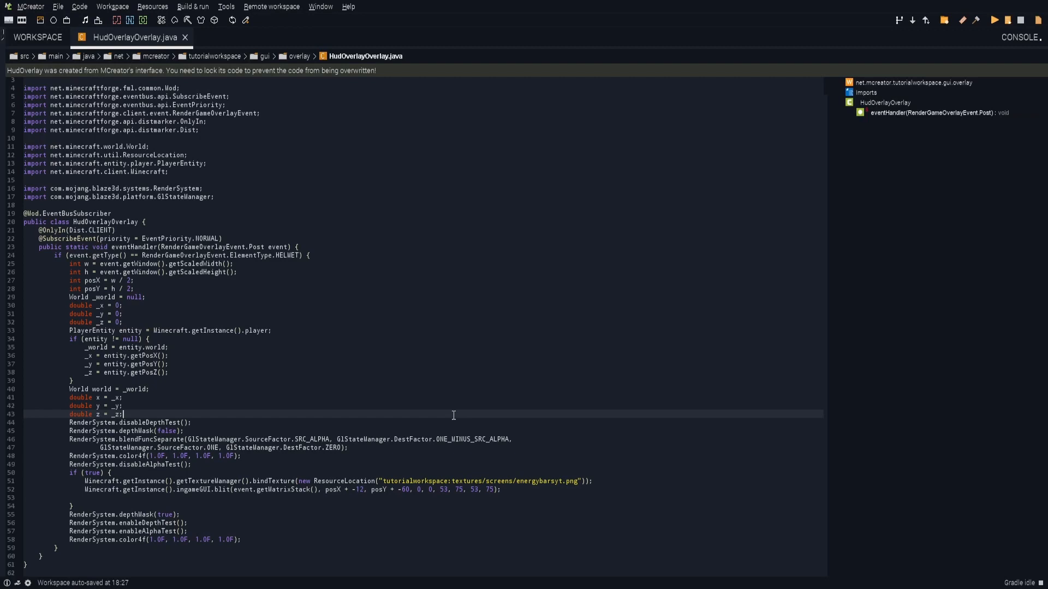
pyautogui.moveTo(413, 479)
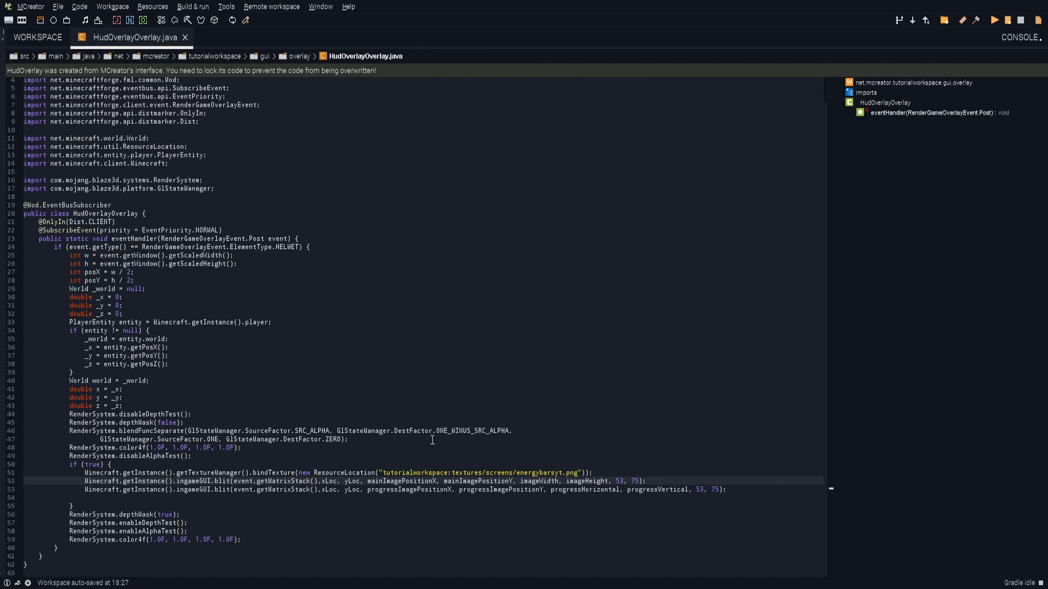
pyautogui.moveTo(423, 436)
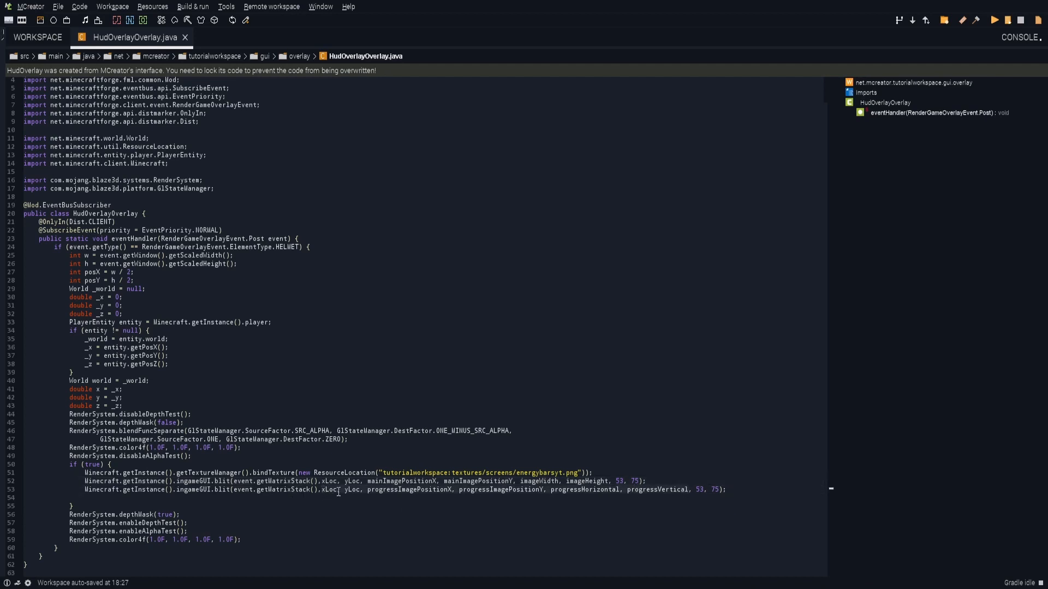
pyautogui.moveTo(666, 499)
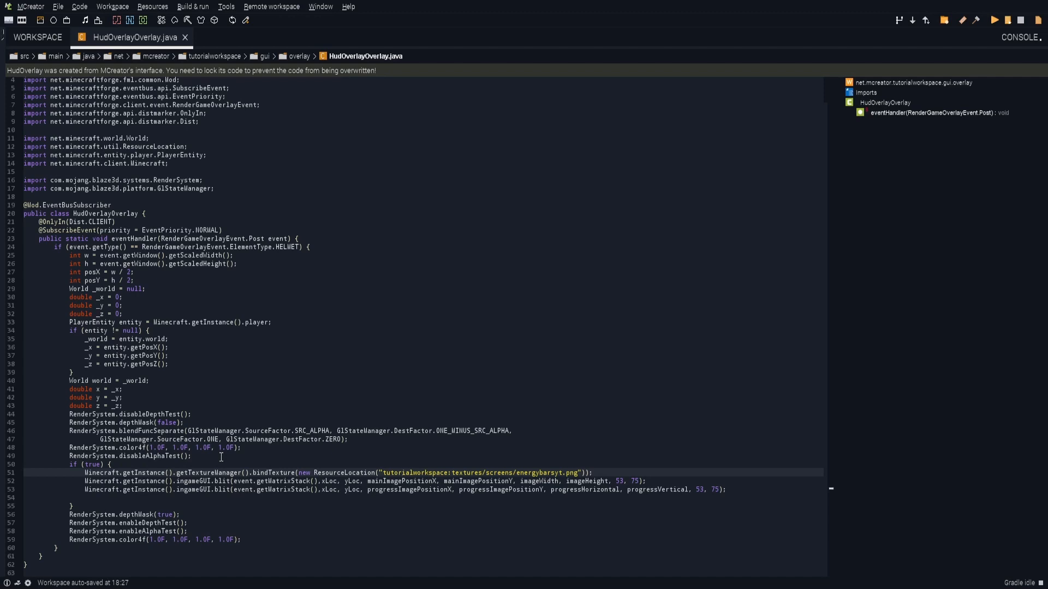
pyautogui.moveTo(215, 404)
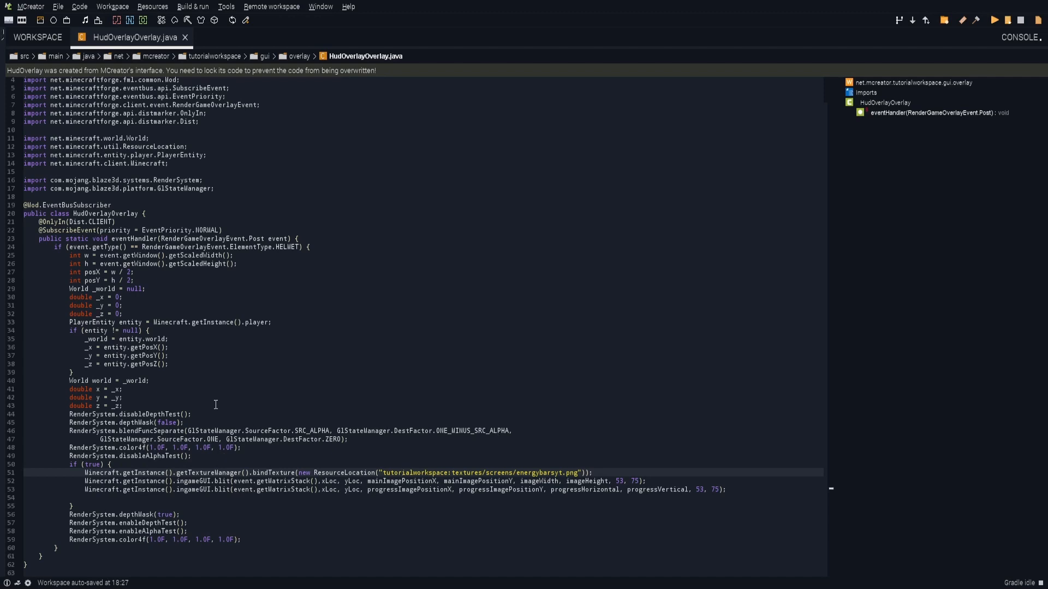
pyautogui.moveTo(578, 491)
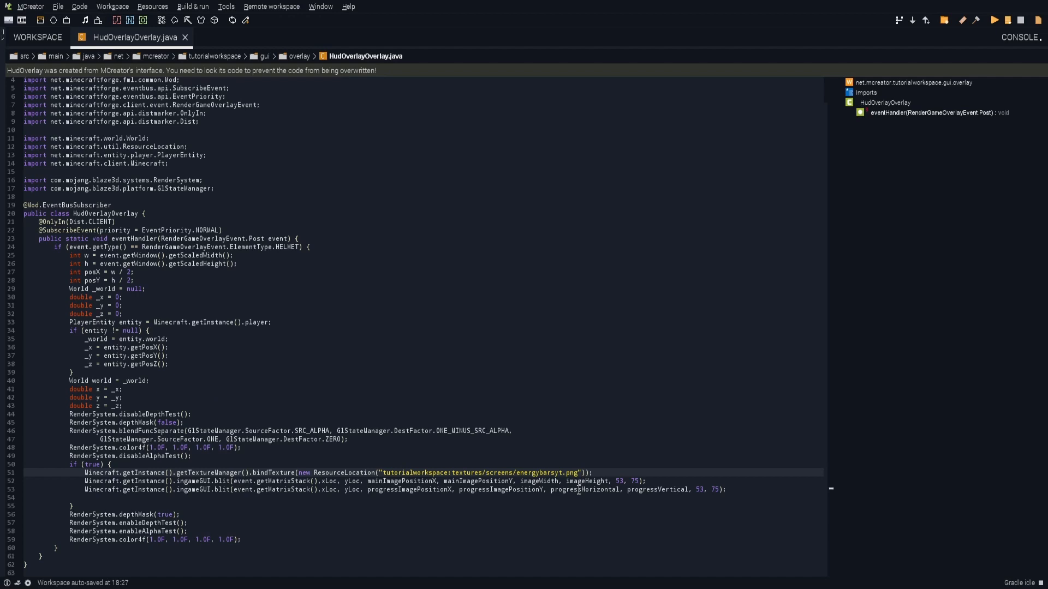
pyautogui.moveTo(972, 403)
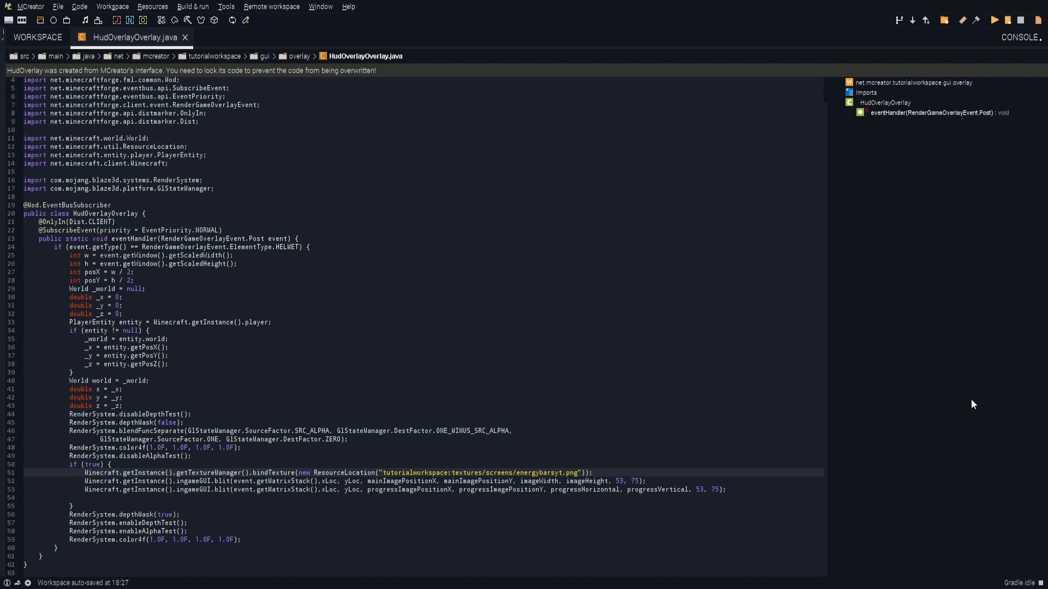
pyautogui.moveTo(906, 363)
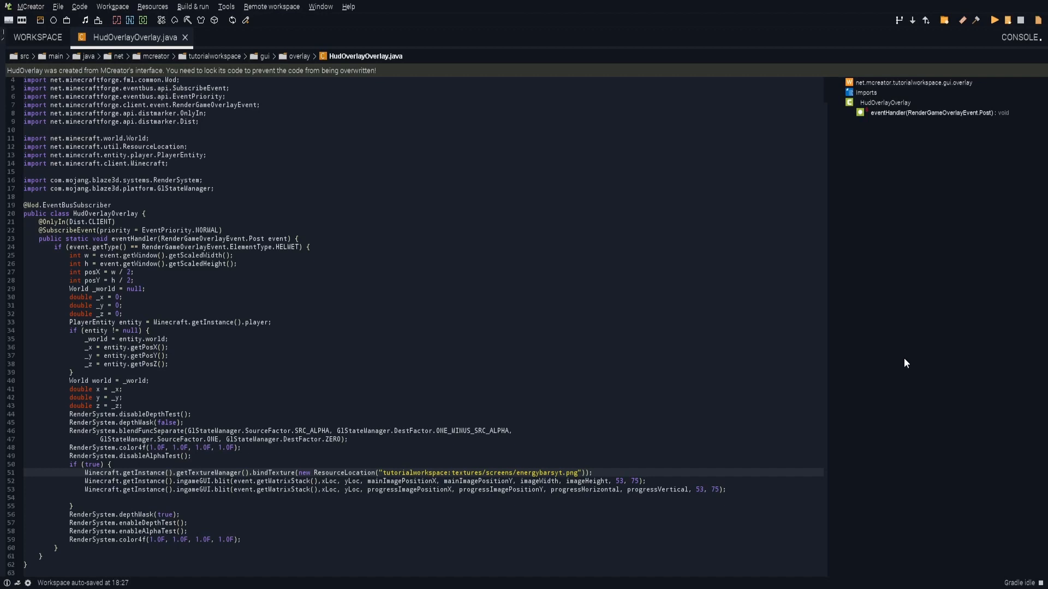
pyautogui.moveTo(354, 481)
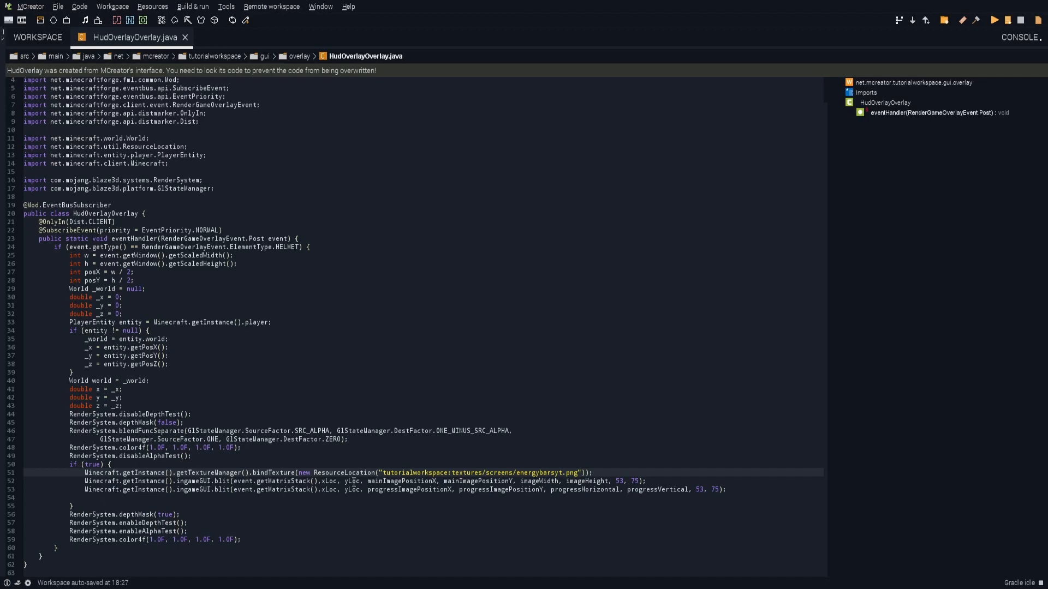
pyautogui.moveTo(397, 472)
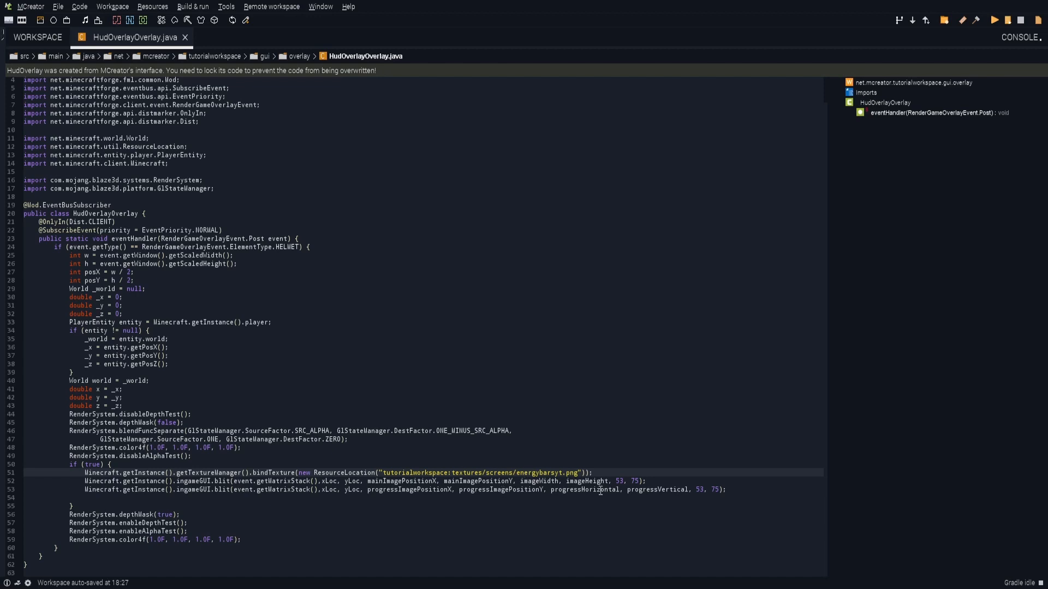
pyautogui.moveTo(634, 487)
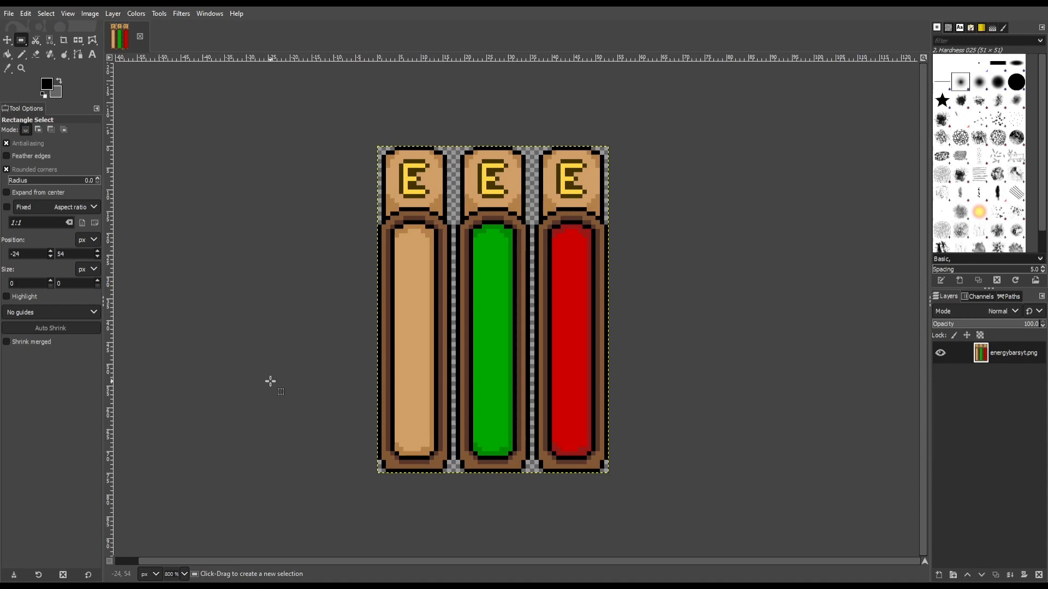
pyautogui.moveTo(471, 453)
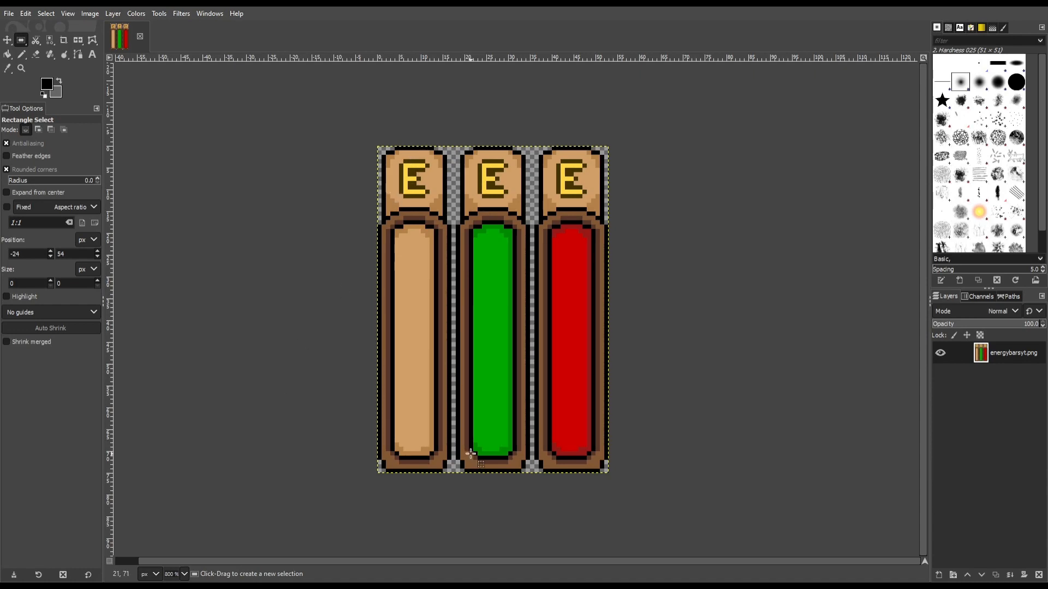
pyautogui.moveTo(681, 350)
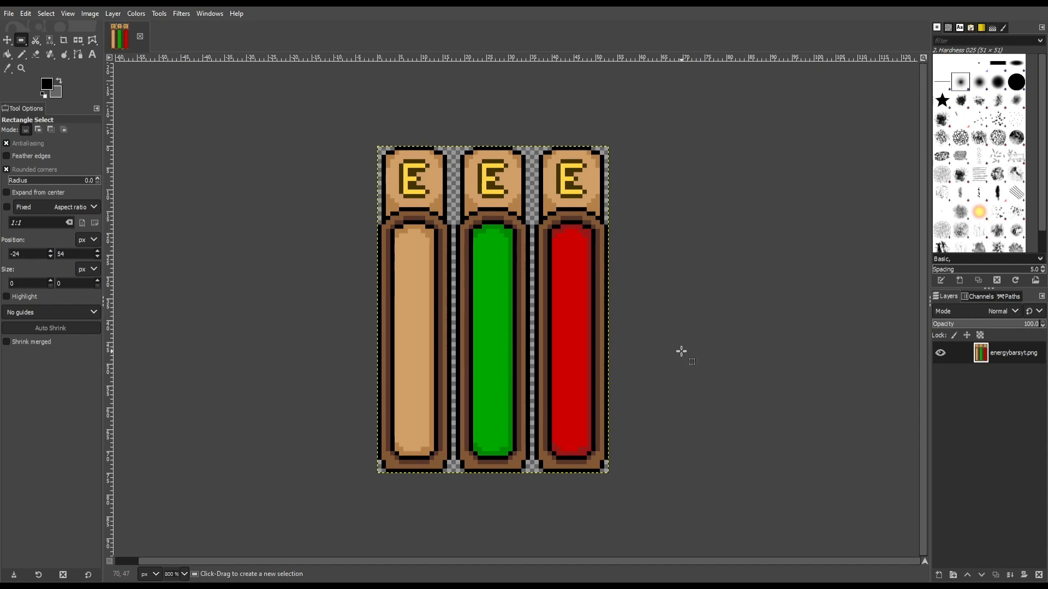
pyautogui.moveTo(498, 466)
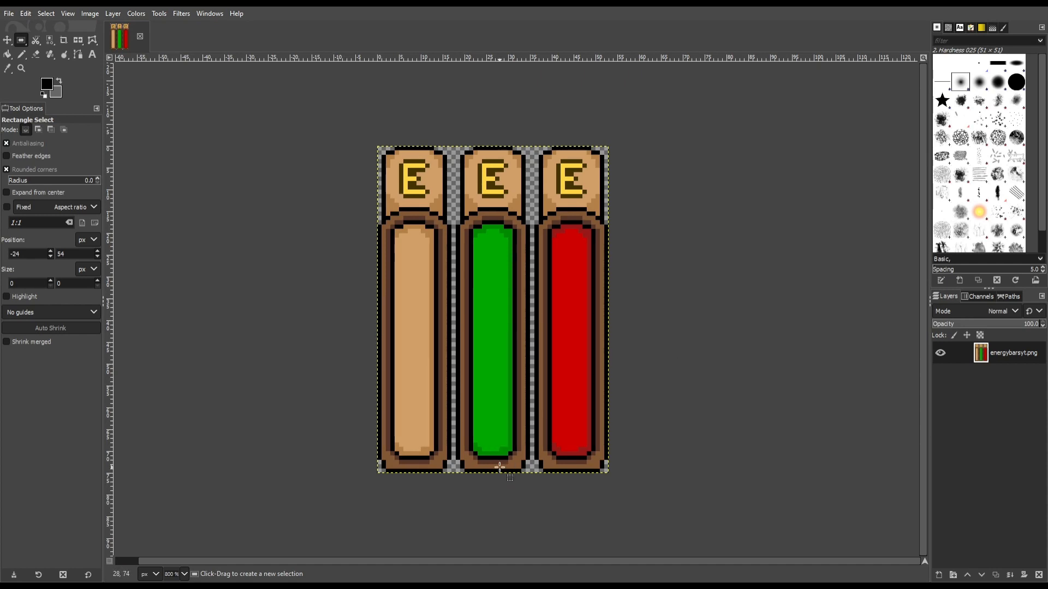
pyautogui.moveTo(344, 328)
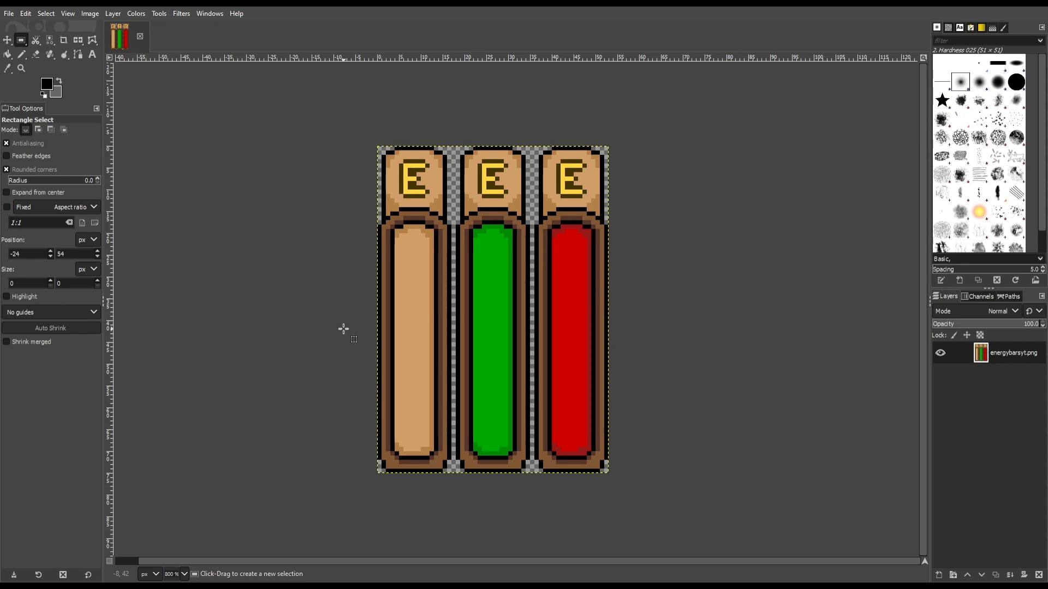
pyautogui.moveTo(491, 466)
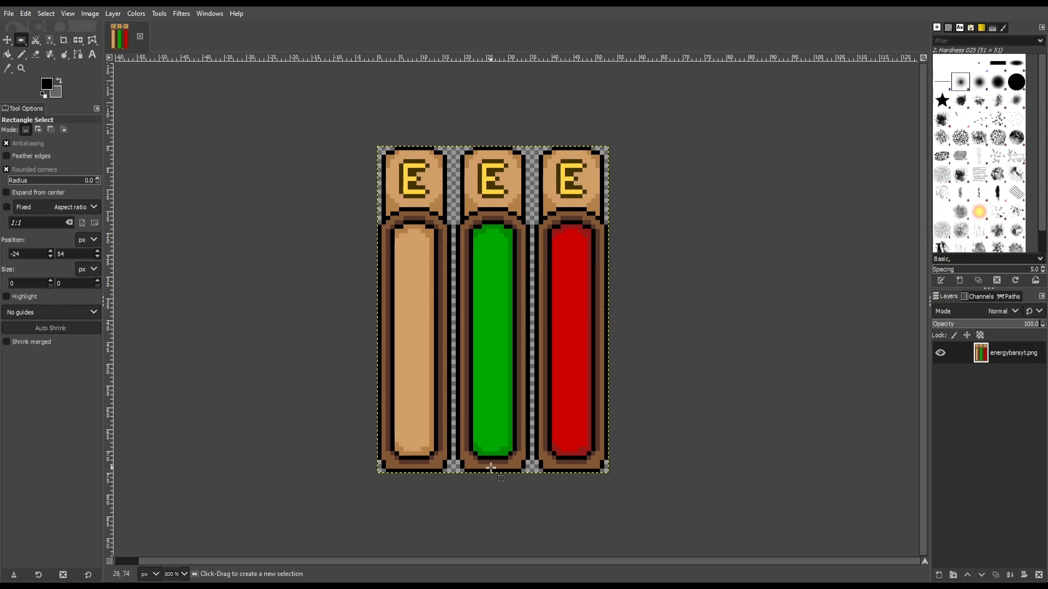
pyautogui.moveTo(414, 185)
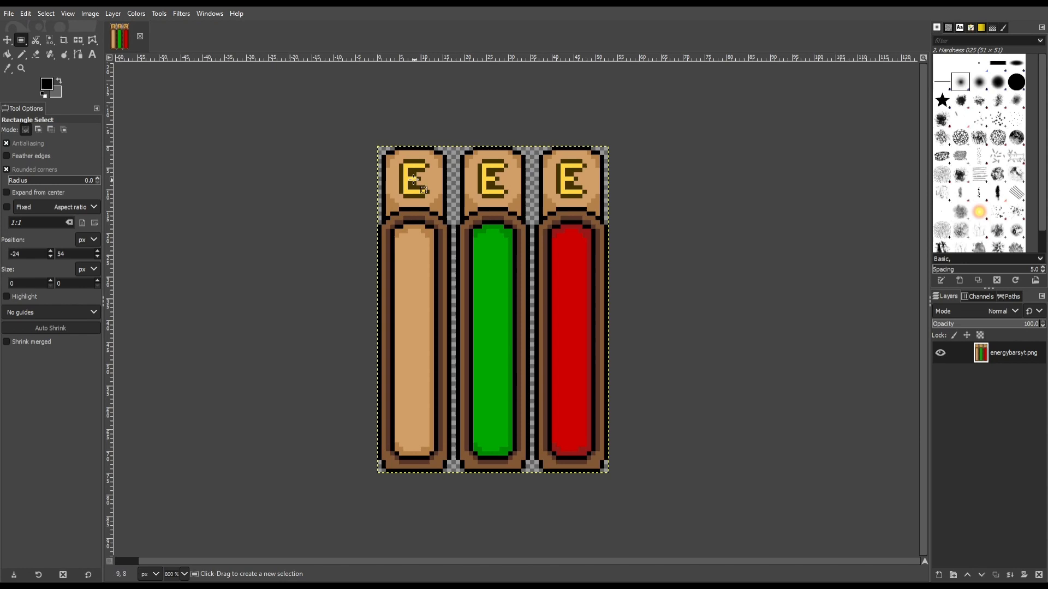
pyautogui.moveTo(468, 154)
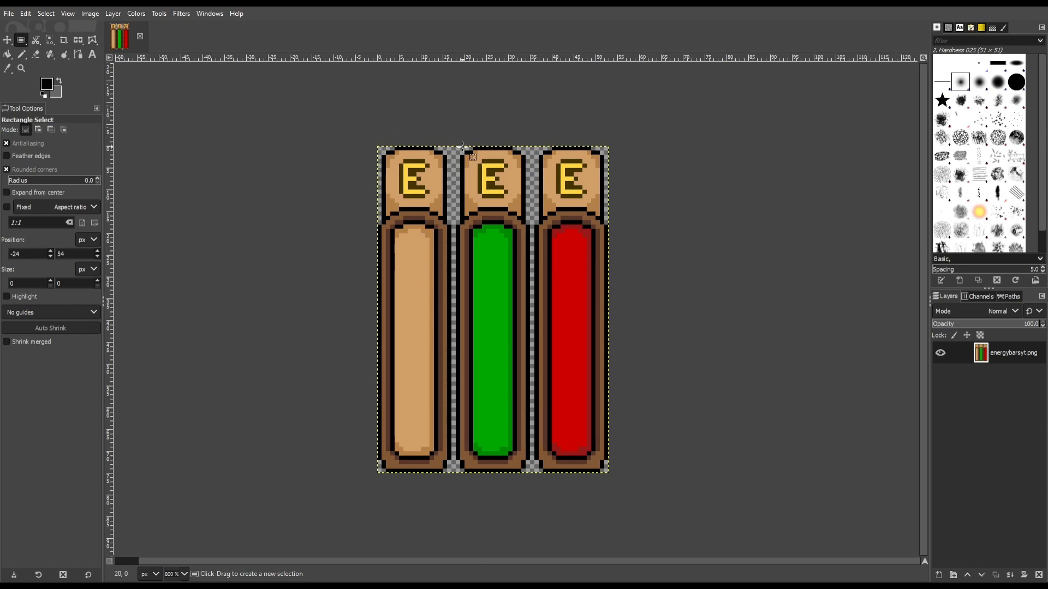
pyautogui.moveTo(463, 231)
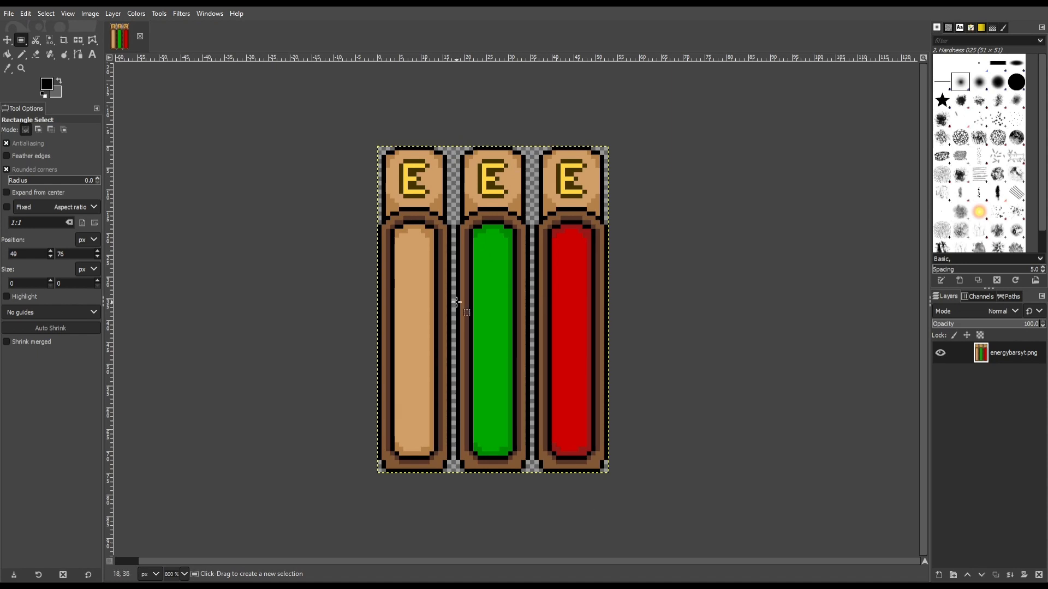
pyautogui.moveTo(469, 161)
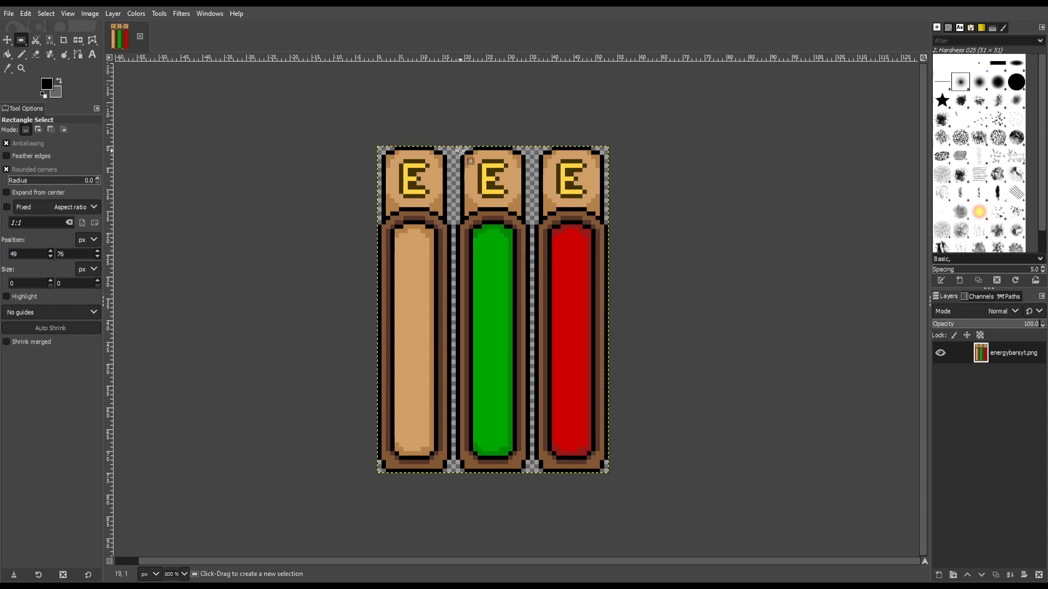
pyautogui.moveTo(556, 333)
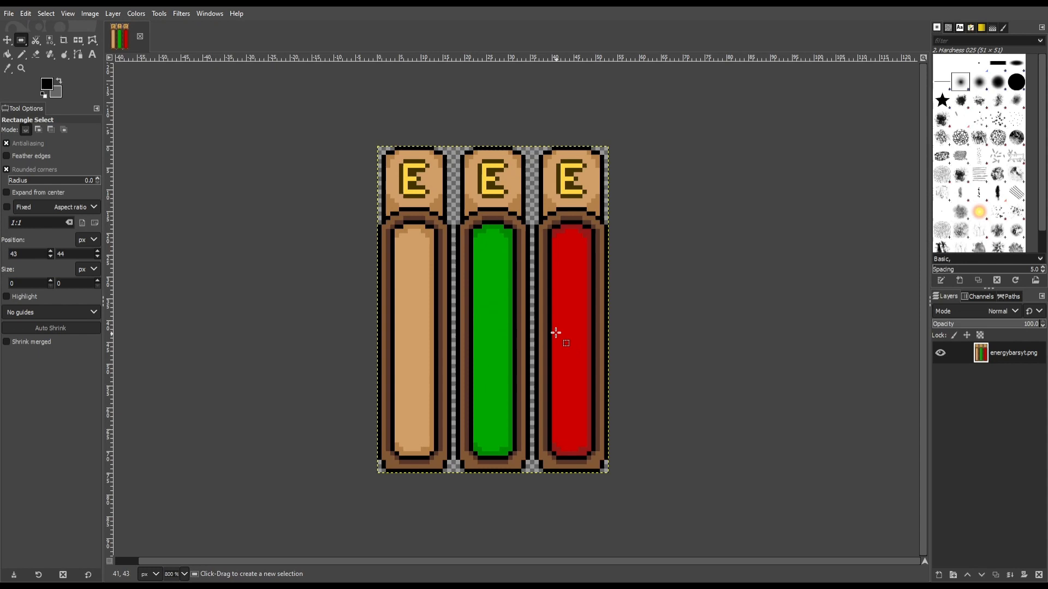
pyautogui.moveTo(444, 197)
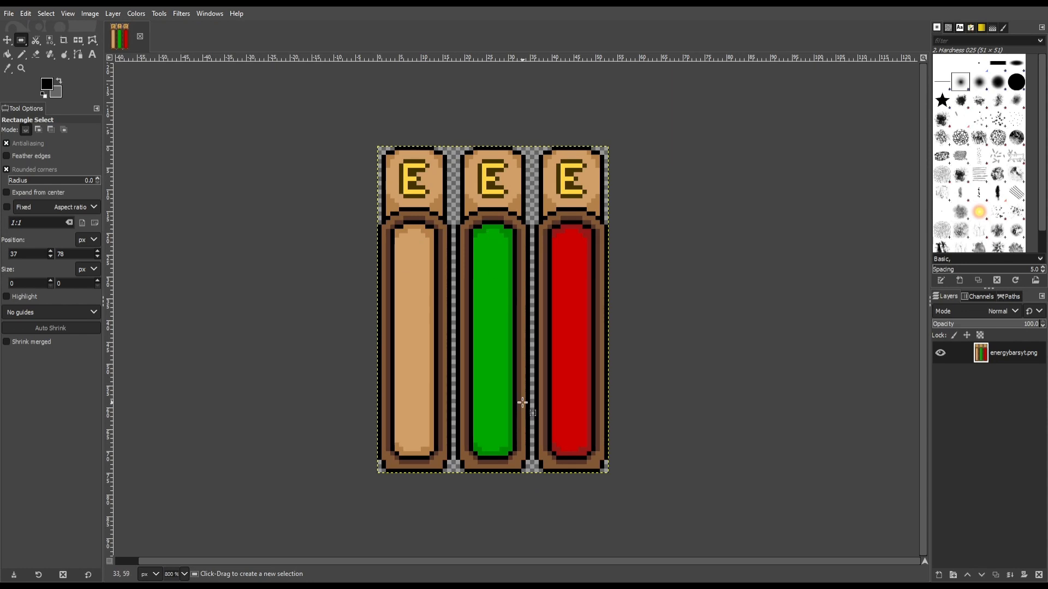
pyautogui.moveTo(516, 485)
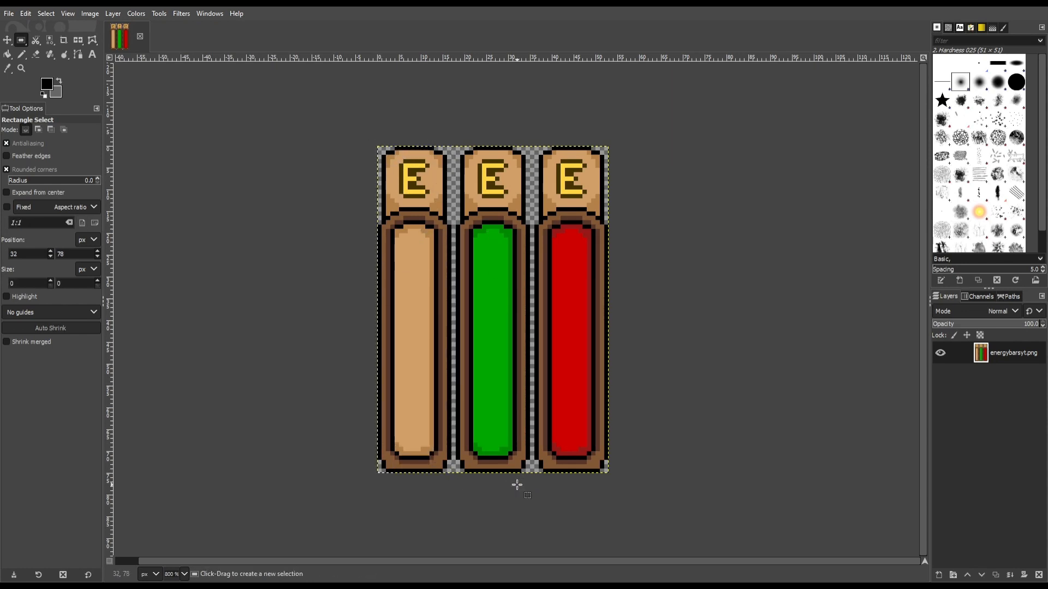
pyautogui.moveTo(415, 144)
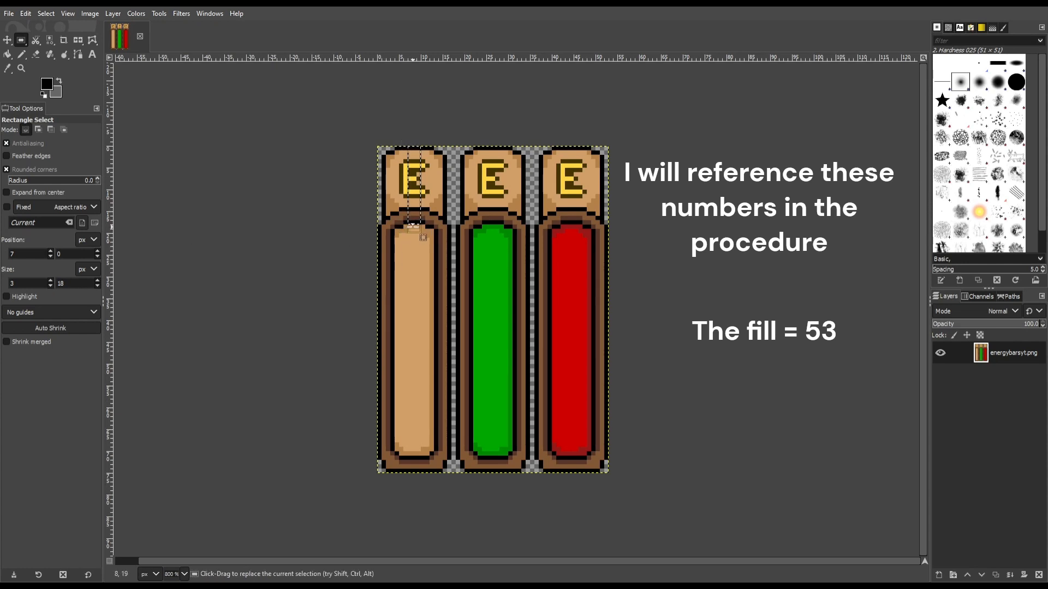
# Step: Select the first empty bar in the texture to read its 17 × 75 px size, then return to MCreator
pyautogui.moveTo(412, 208); pyautogui.dragTo(412, 277)
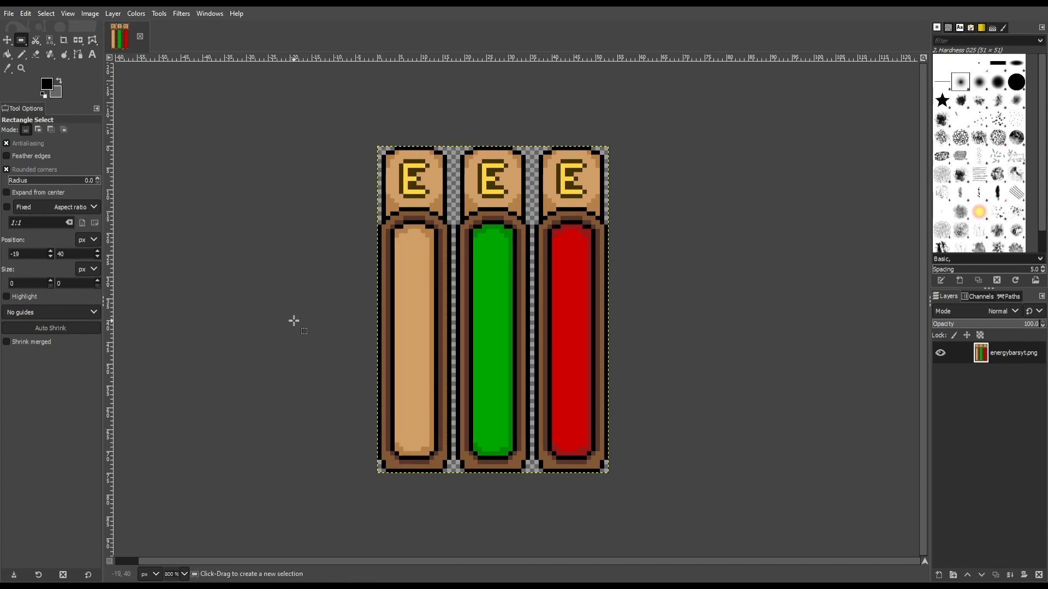
pyautogui.moveTo(493, 172)
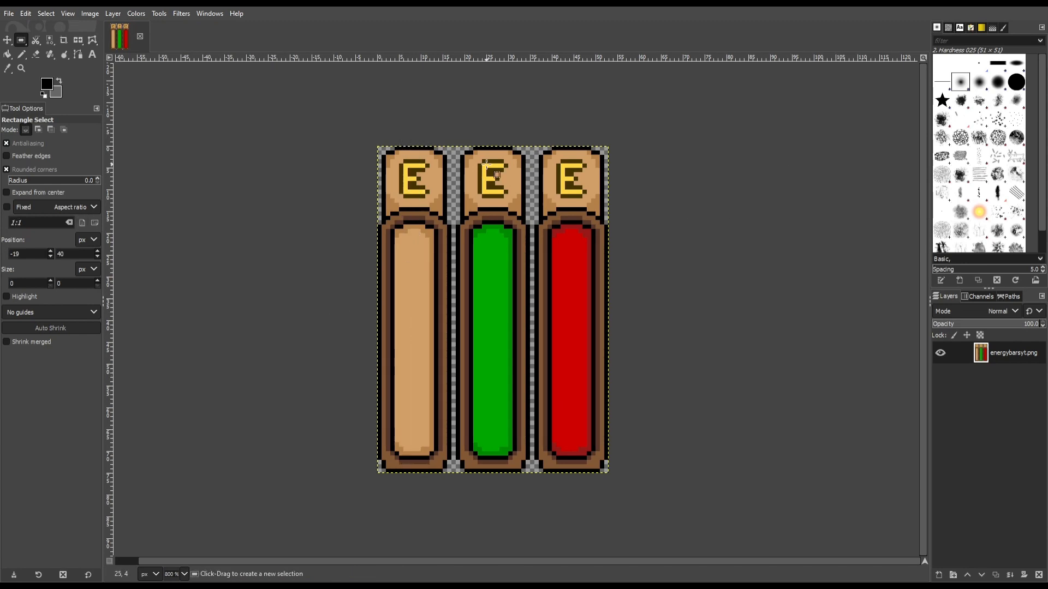
pyautogui.moveTo(518, 227)
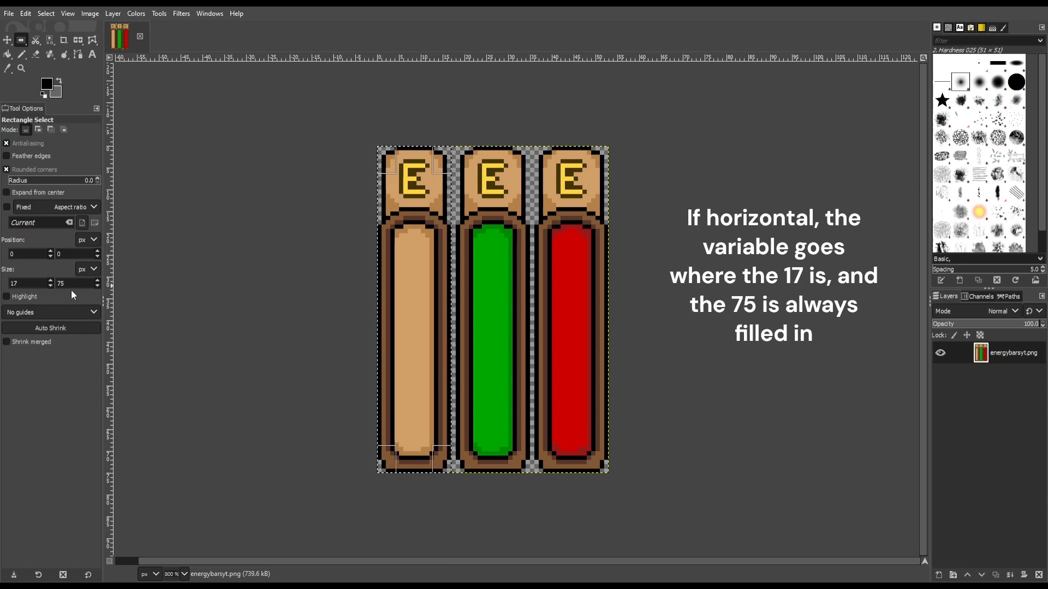
pyautogui.press('alt+tab')
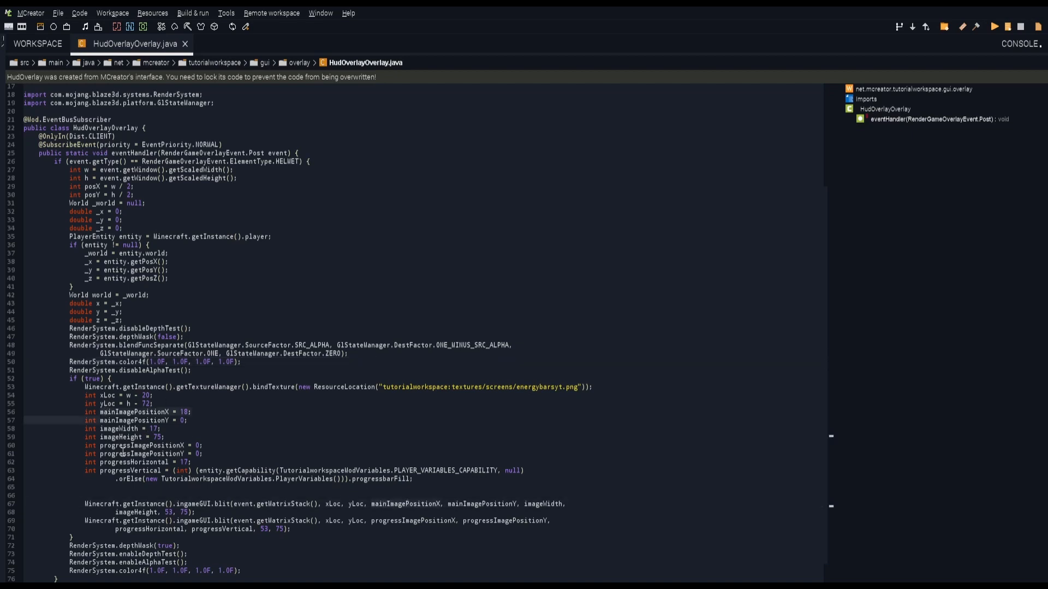
pyautogui.moveTo(390, 397)
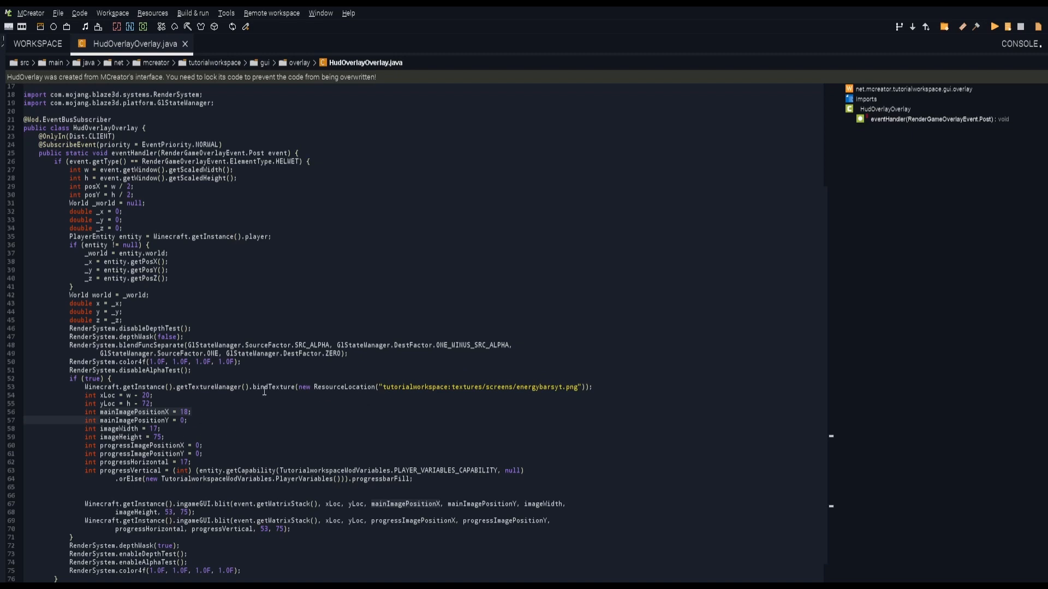
pyautogui.moveTo(281, 418)
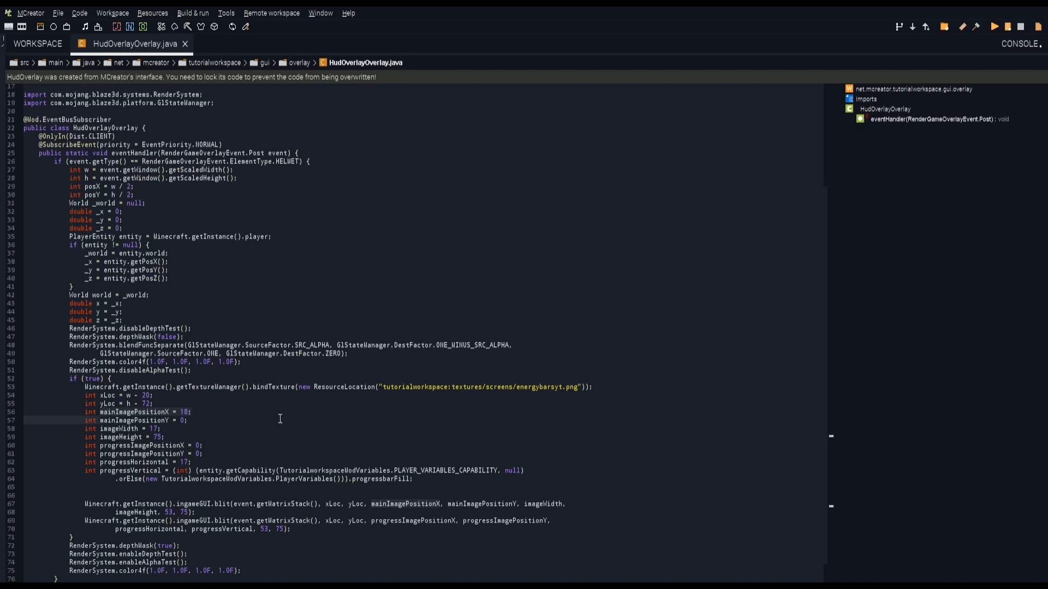
pyautogui.moveTo(100, 469)
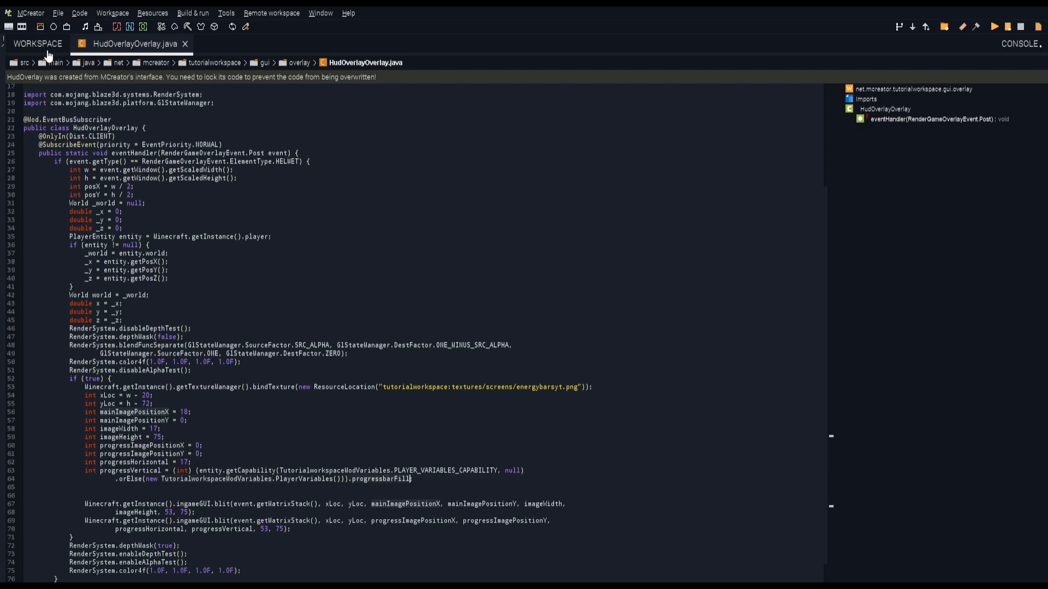
pyautogui.click(13, 202)
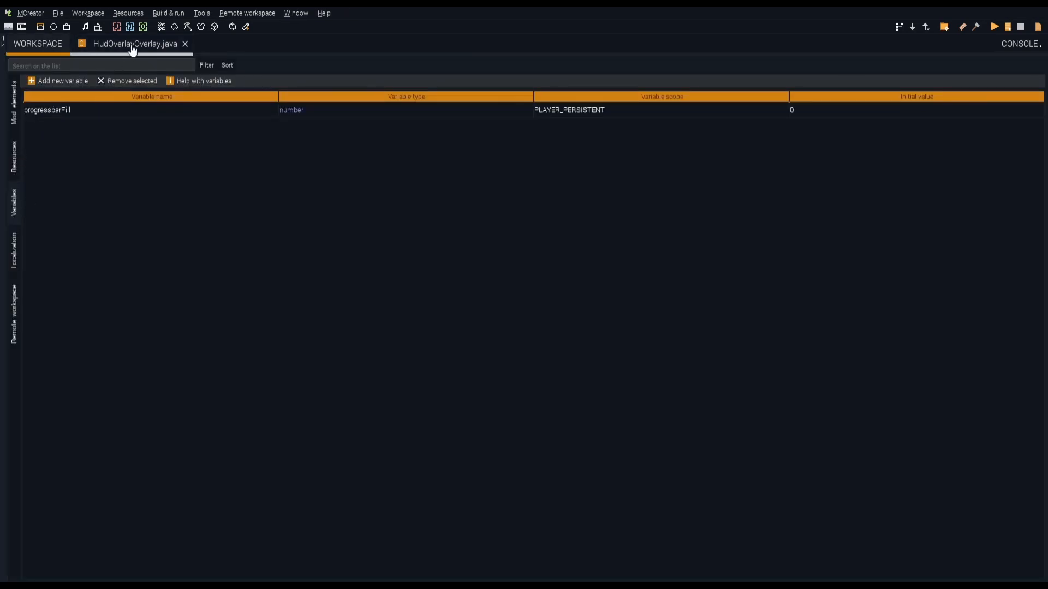
pyautogui.click(130, 43)
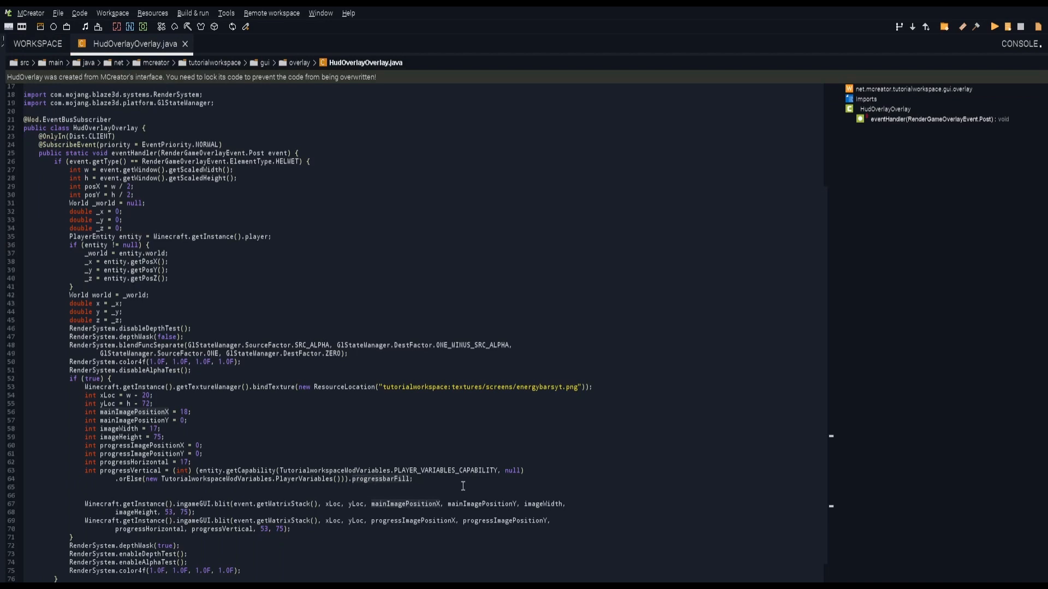
pyautogui.moveTo(463, 413)
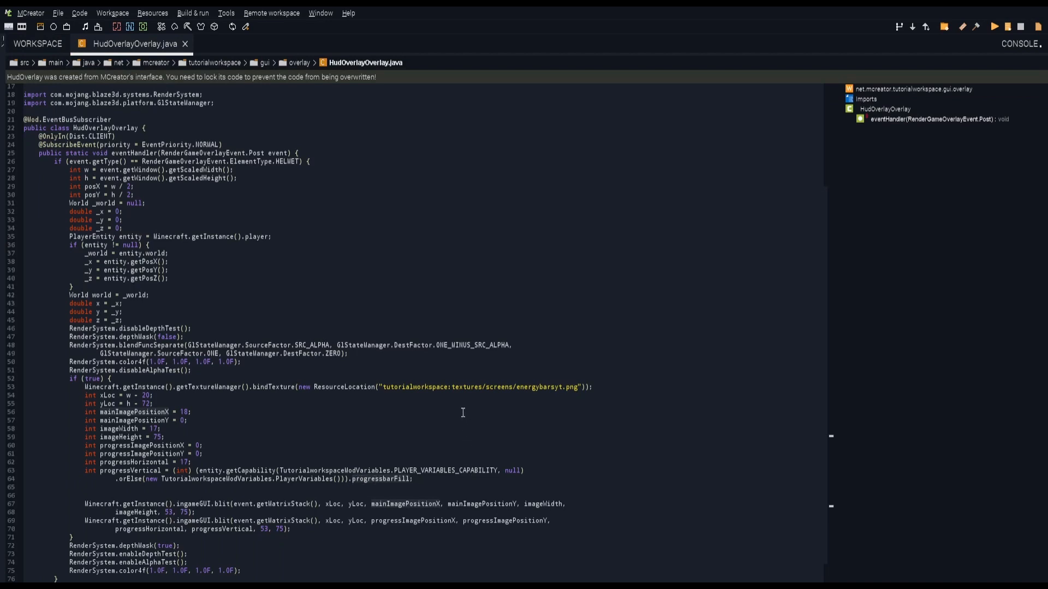
pyautogui.scroll(3)
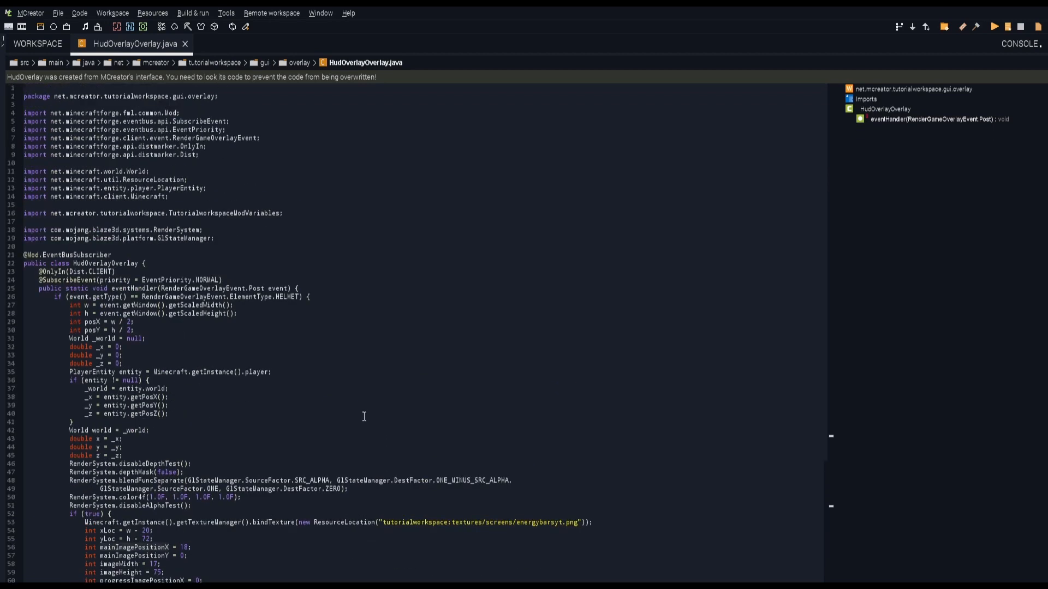
pyautogui.moveTo(267, 216)
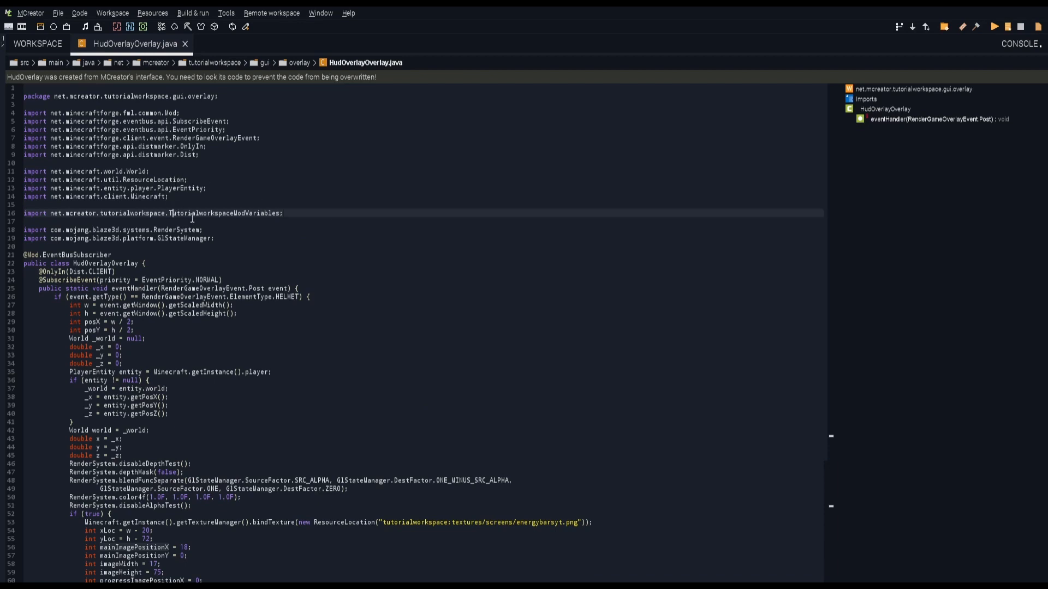
pyautogui.moveTo(319, 261)
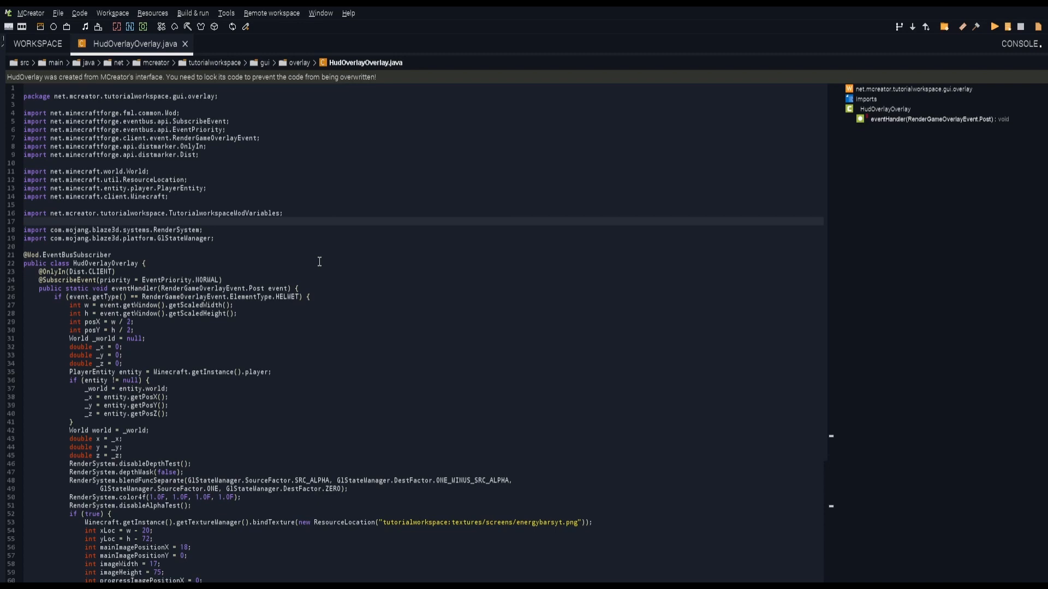
pyautogui.scroll(-3)
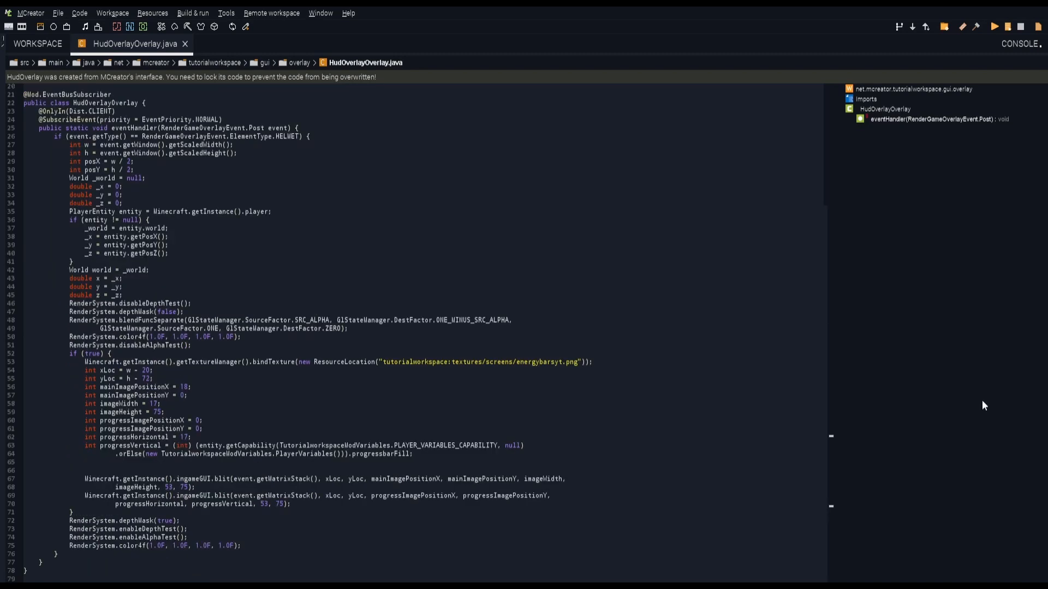
pyautogui.moveTo(968, 364)
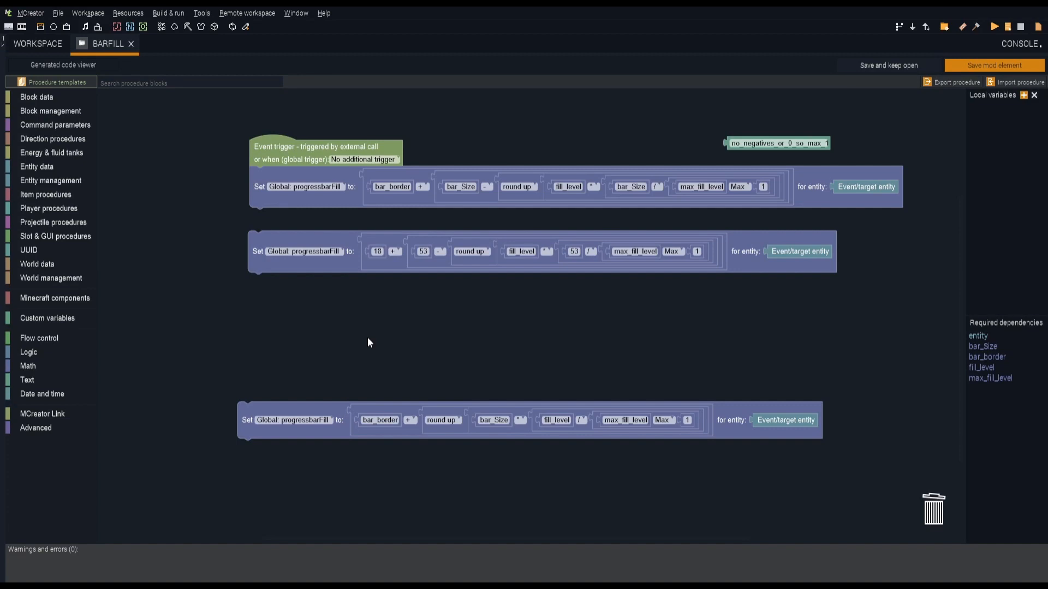
pyautogui.moveTo(338, 171)
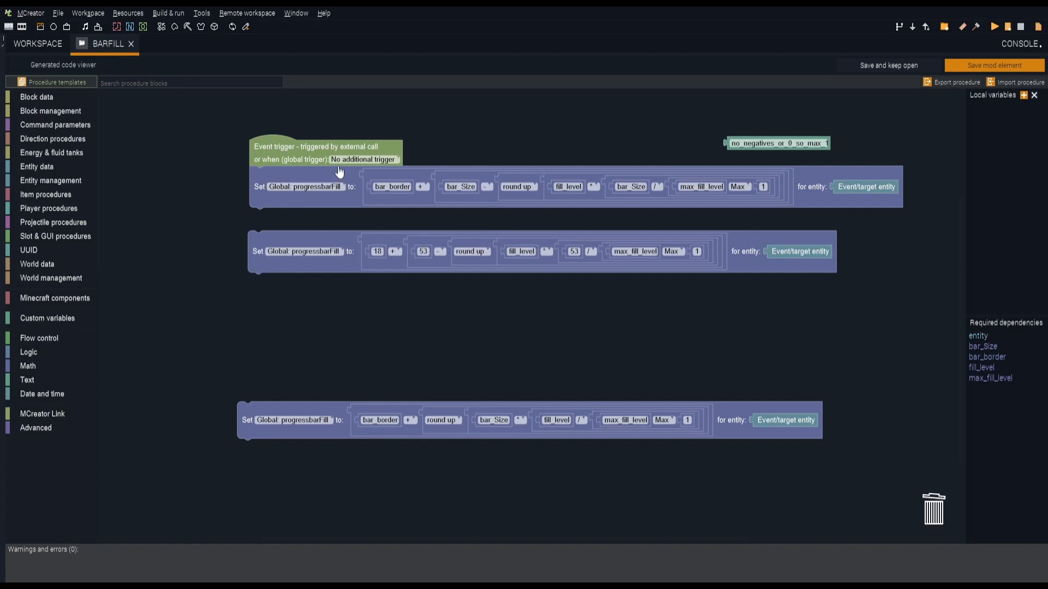
pyautogui.moveTo(316, 411)
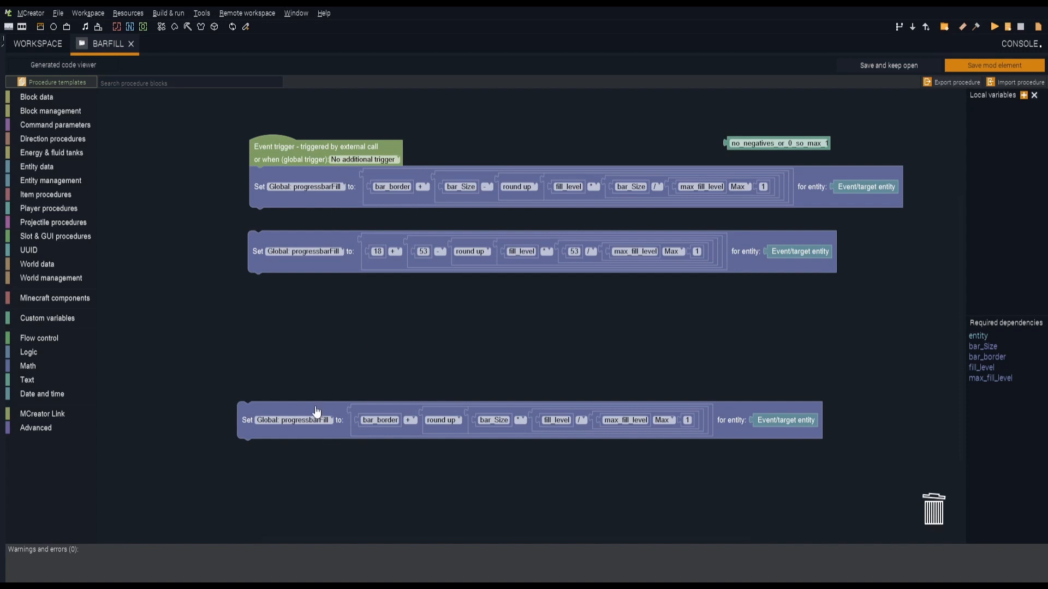
pyautogui.moveTo(279, 359)
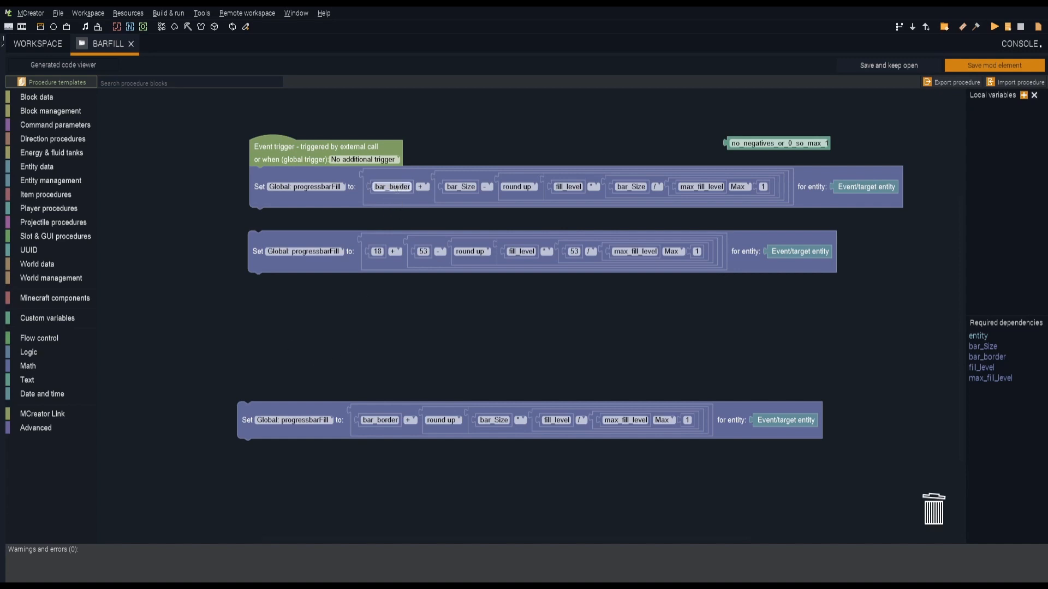
pyautogui.moveTo(395, 219)
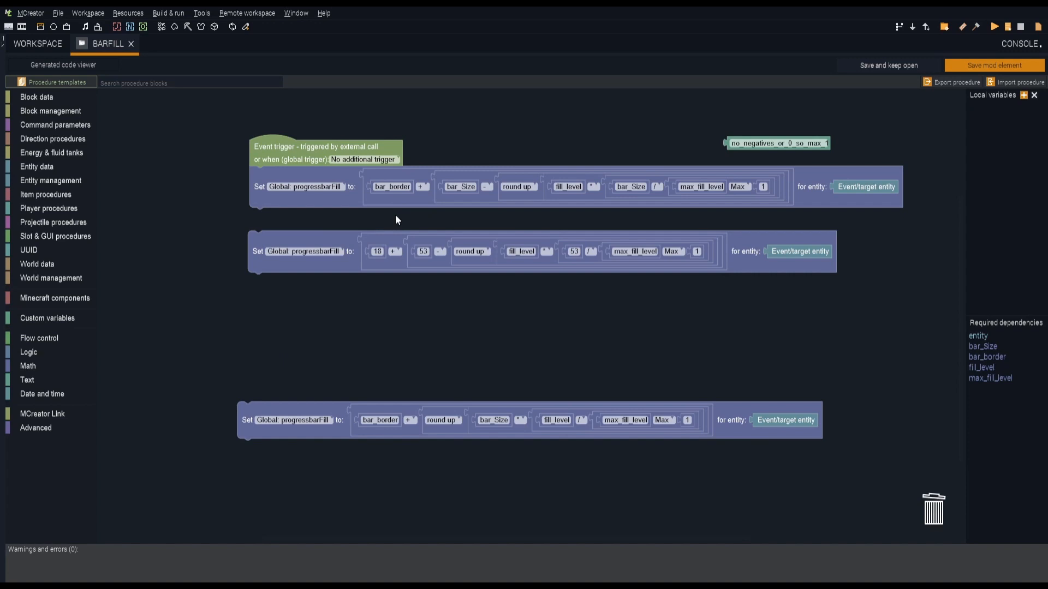
pyautogui.moveTo(404, 248)
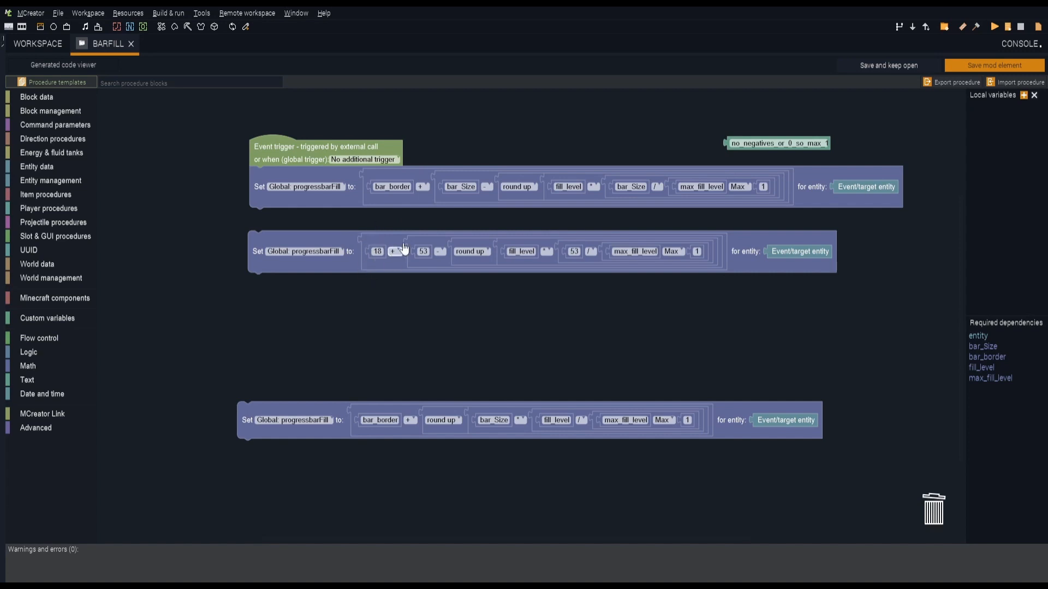
pyautogui.moveTo(508, 145)
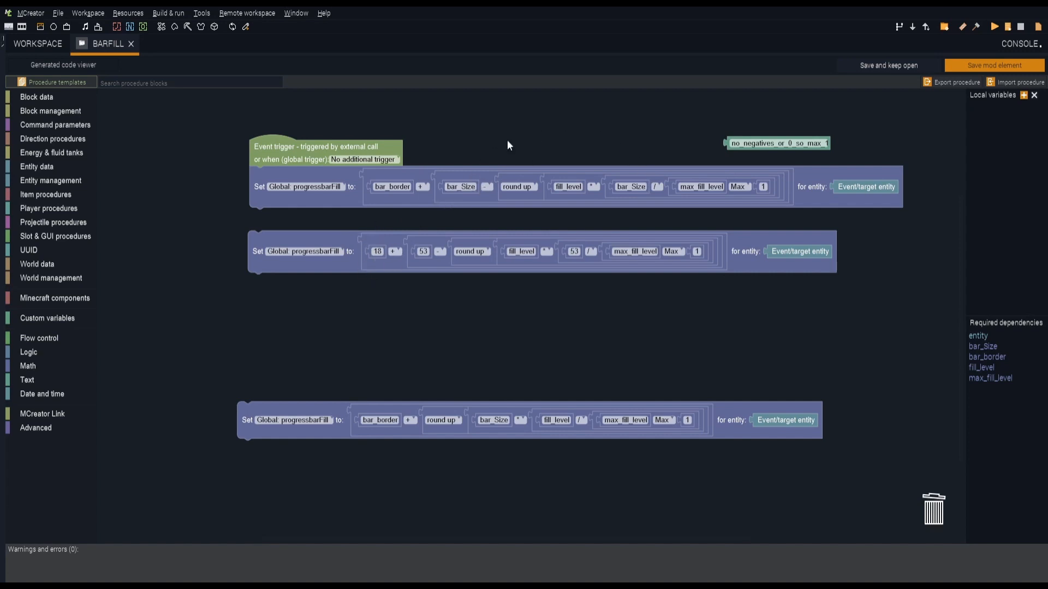
pyautogui.moveTo(627, 138)
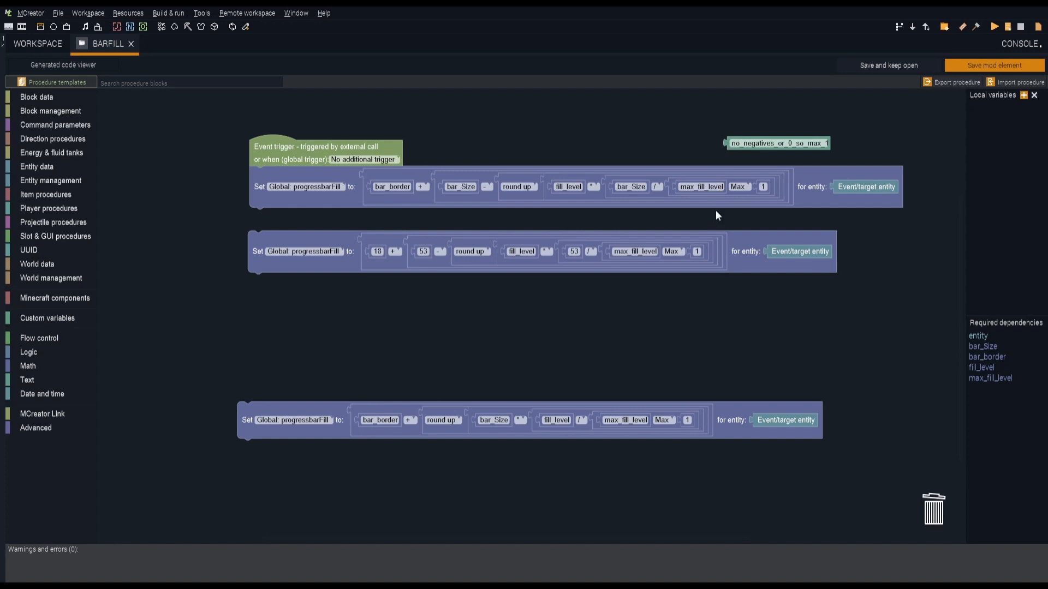
pyautogui.moveTo(589, 206)
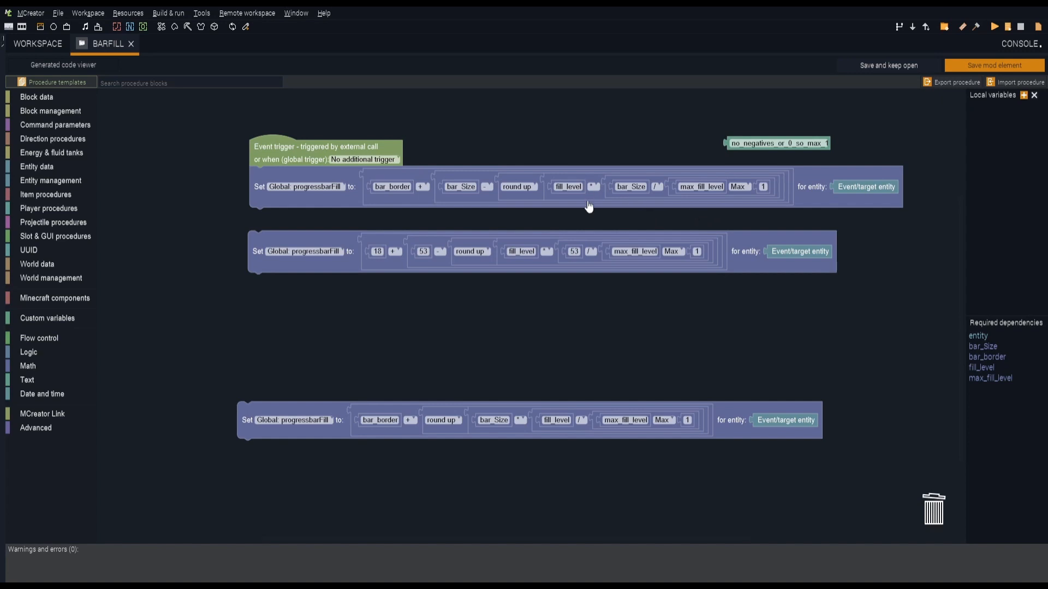
pyautogui.moveTo(574, 204)
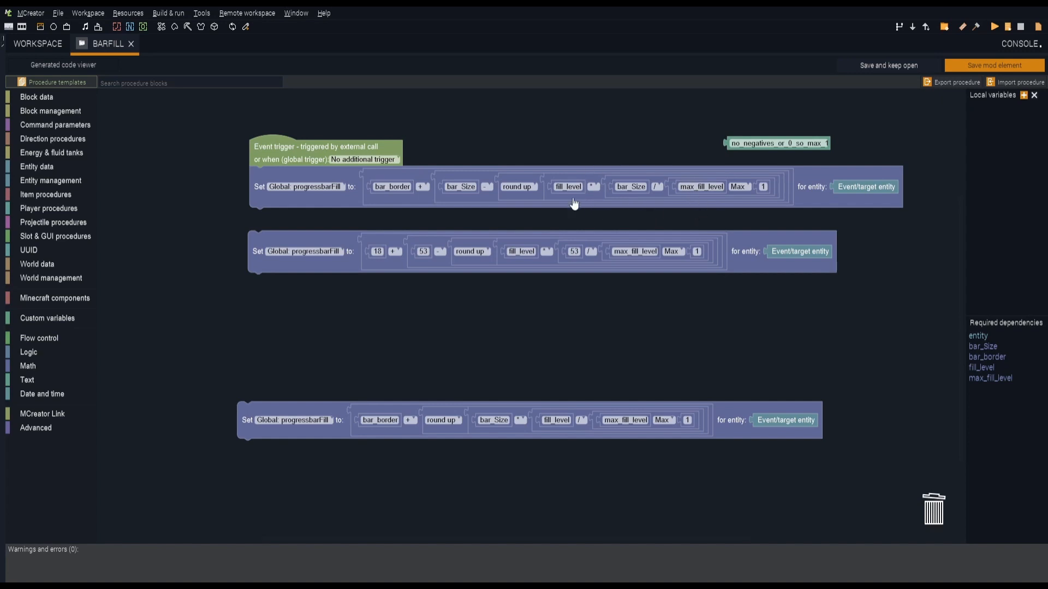
pyautogui.moveTo(559, 199)
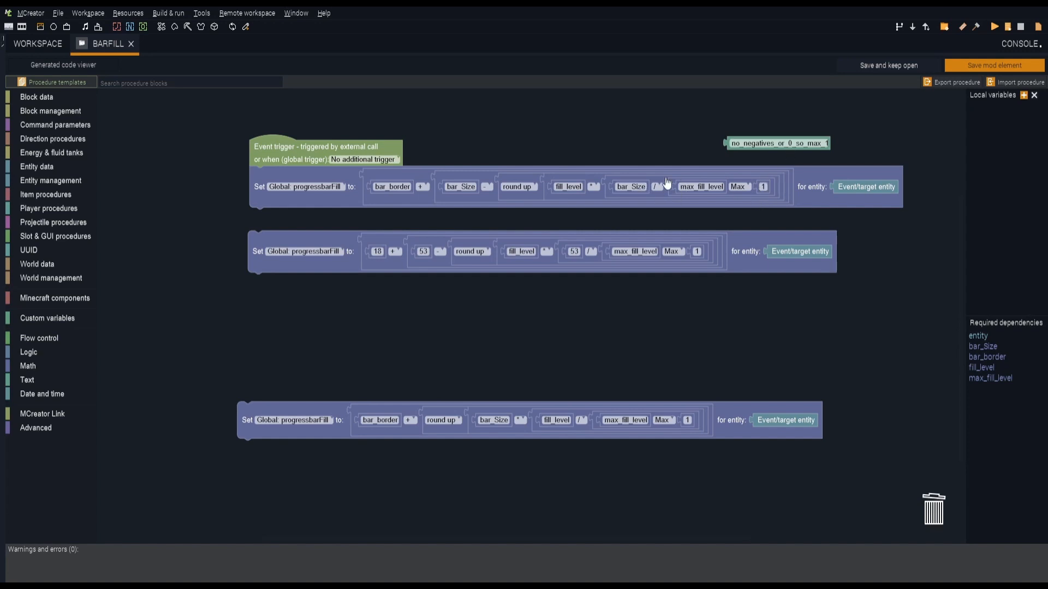
pyautogui.moveTo(677, 348)
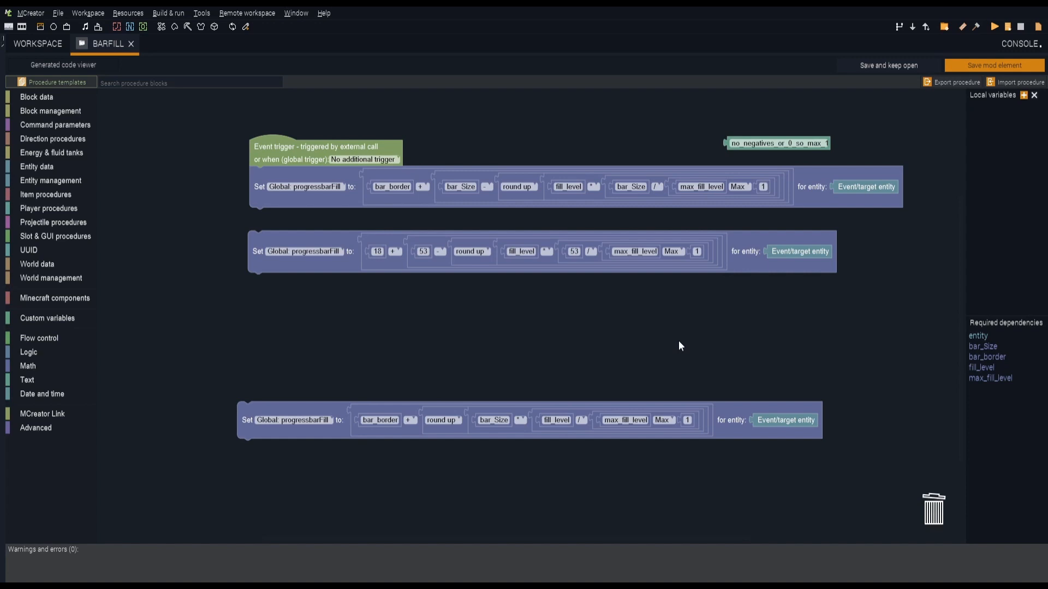
pyautogui.moveTo(497, 400)
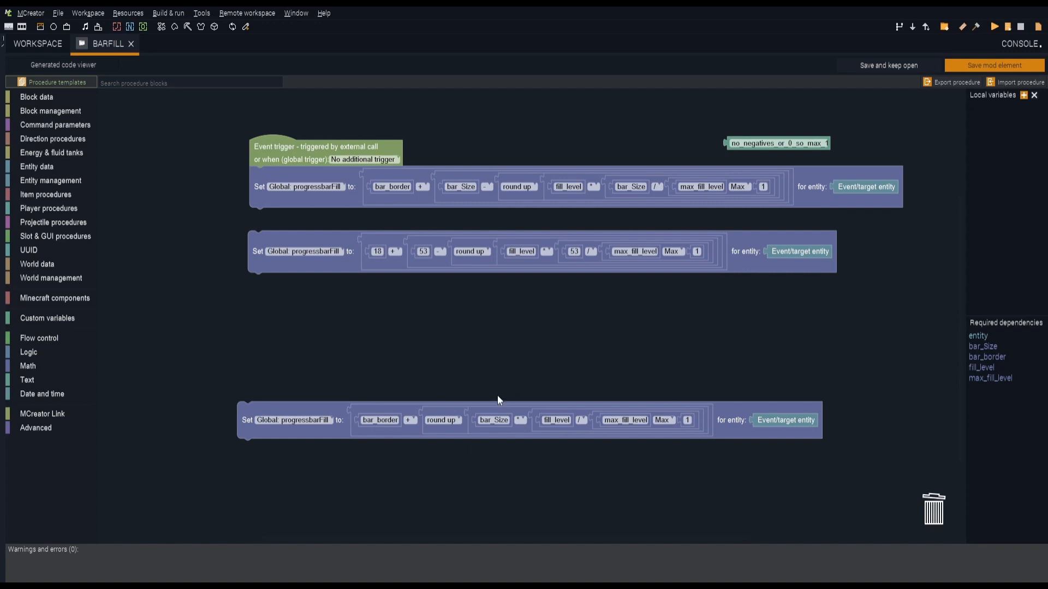
pyautogui.moveTo(491, 519)
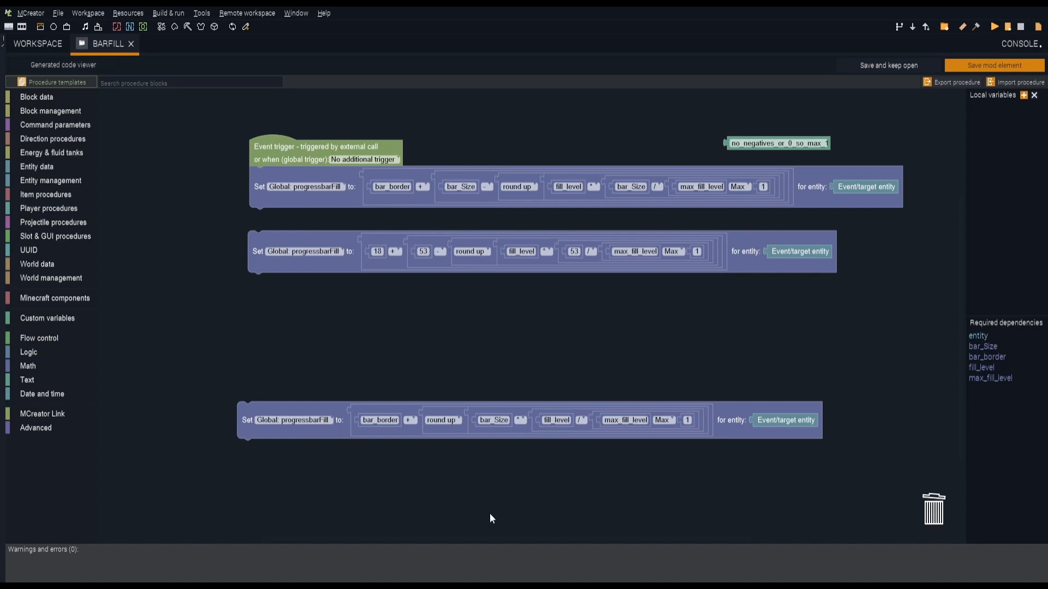
pyautogui.moveTo(302, 223)
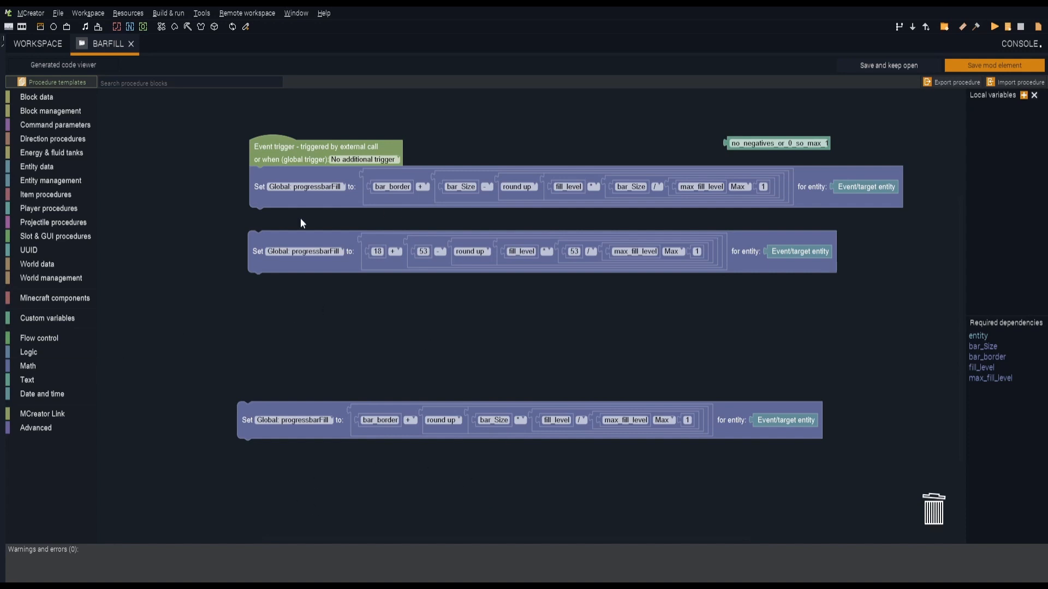
pyautogui.moveTo(404, 301)
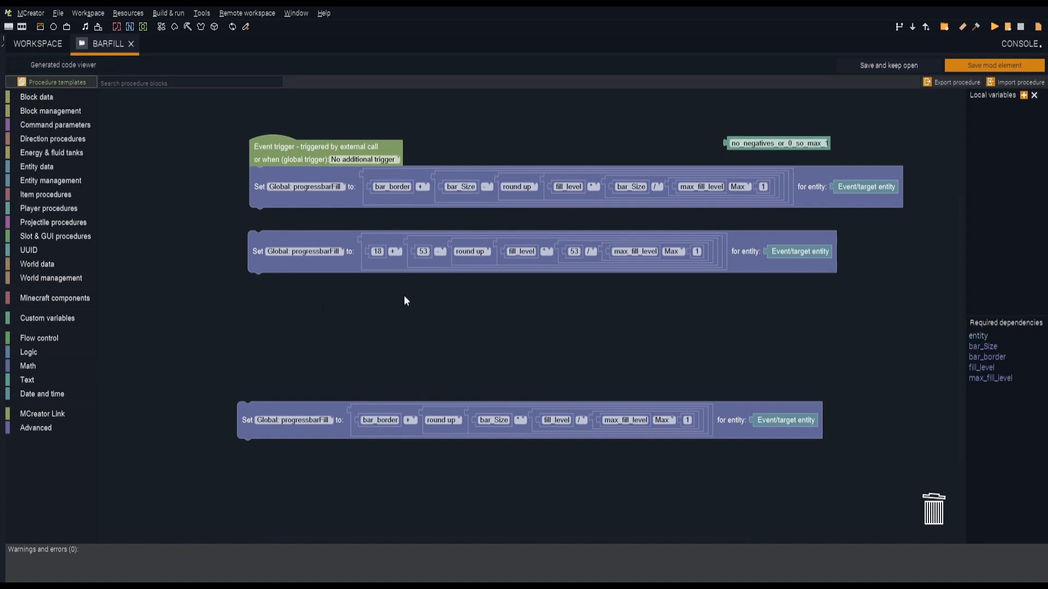
pyautogui.moveTo(420, 309)
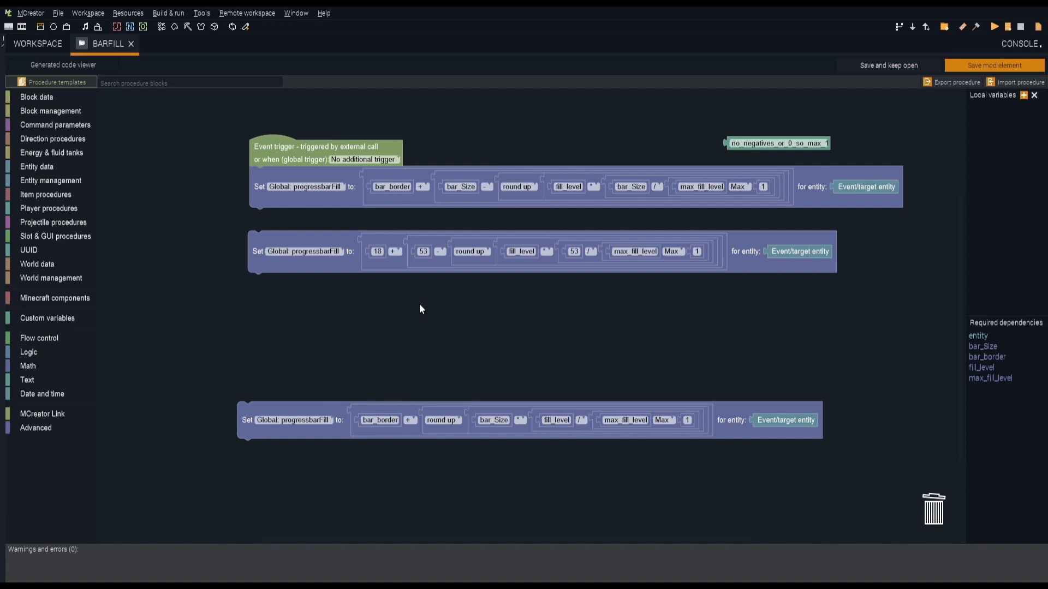
pyautogui.moveTo(413, 318)
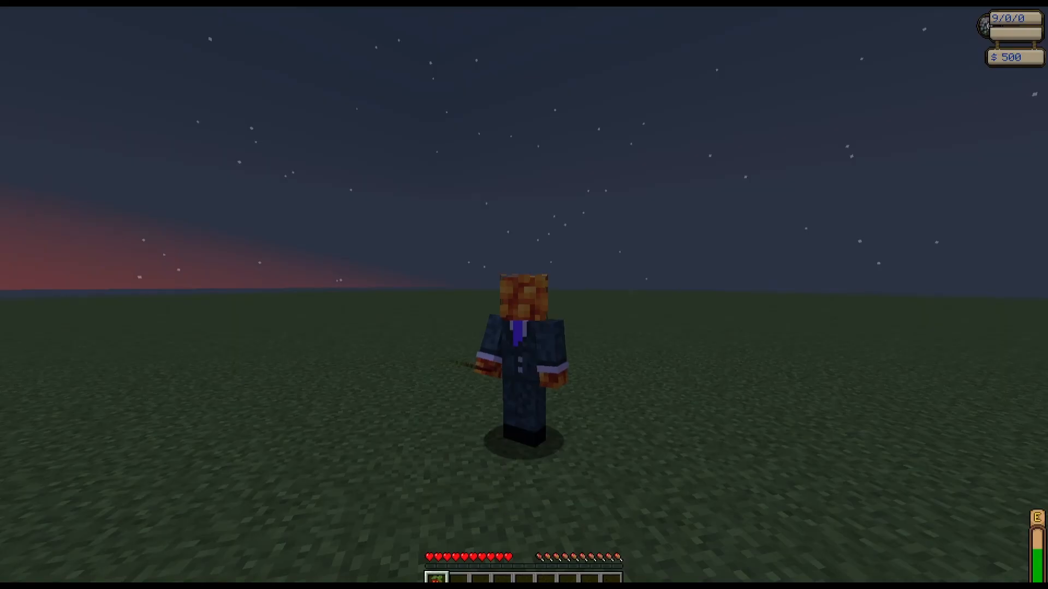
pyautogui.moveTo(524, 295)
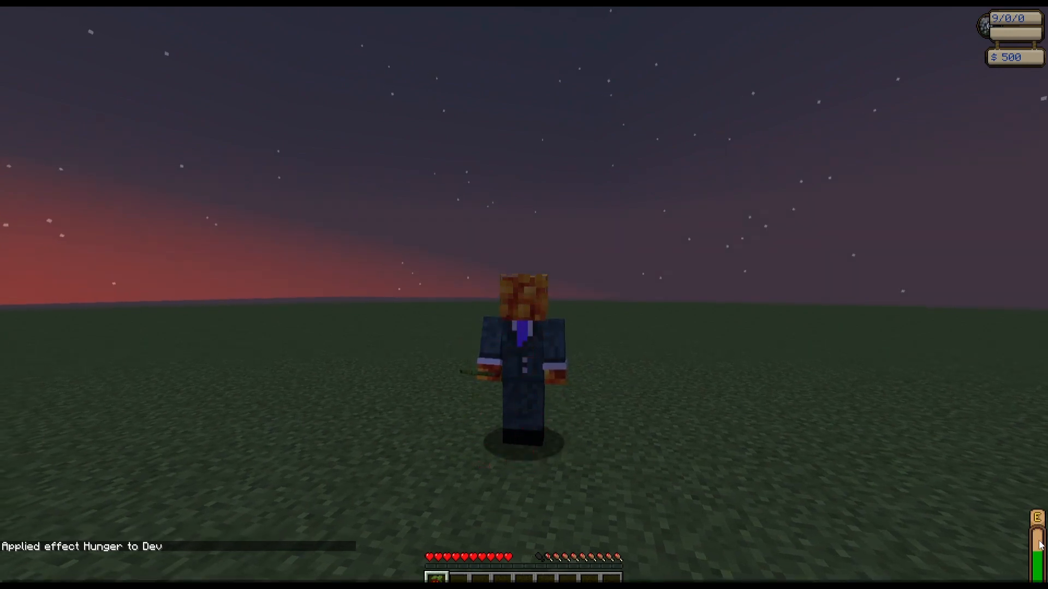
pyautogui.moveTo(861, 413)
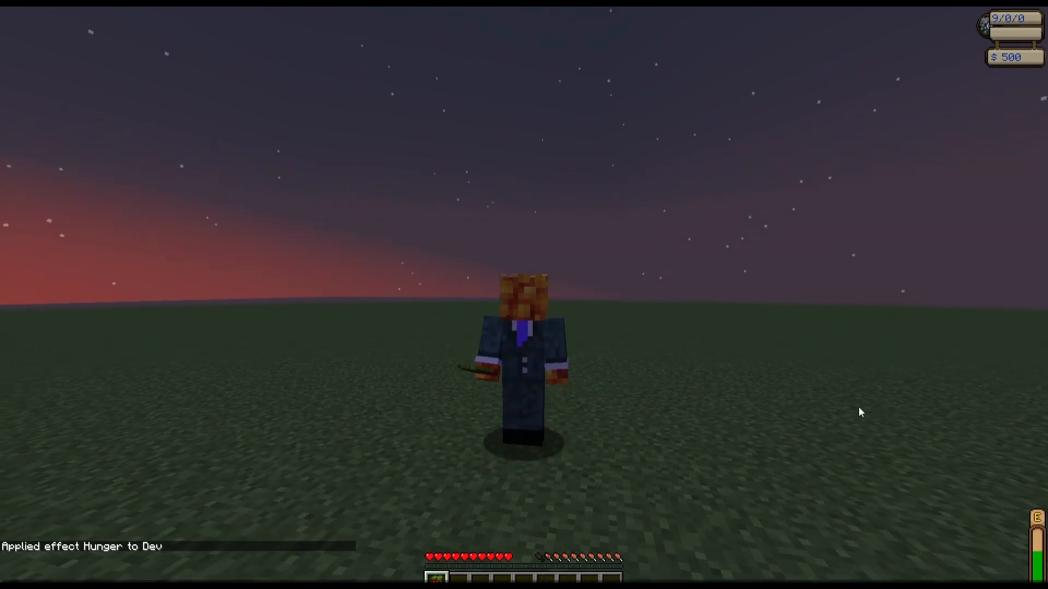